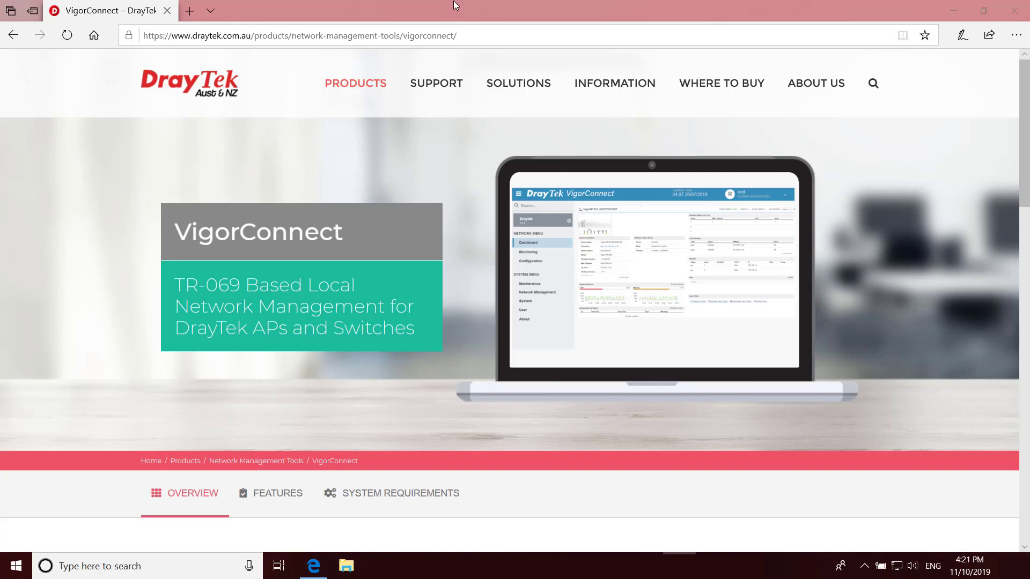
# - Download the VigorConnect 1.1.2 zip from the DrayTek Products page and save it
pyautogui.click(355, 83)
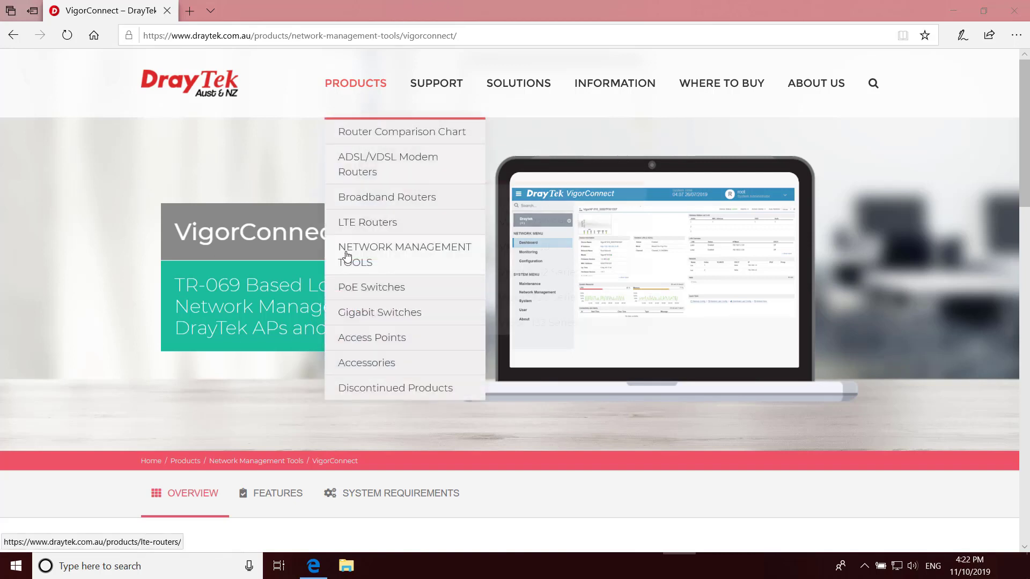
pyautogui.moveTo(404, 254)
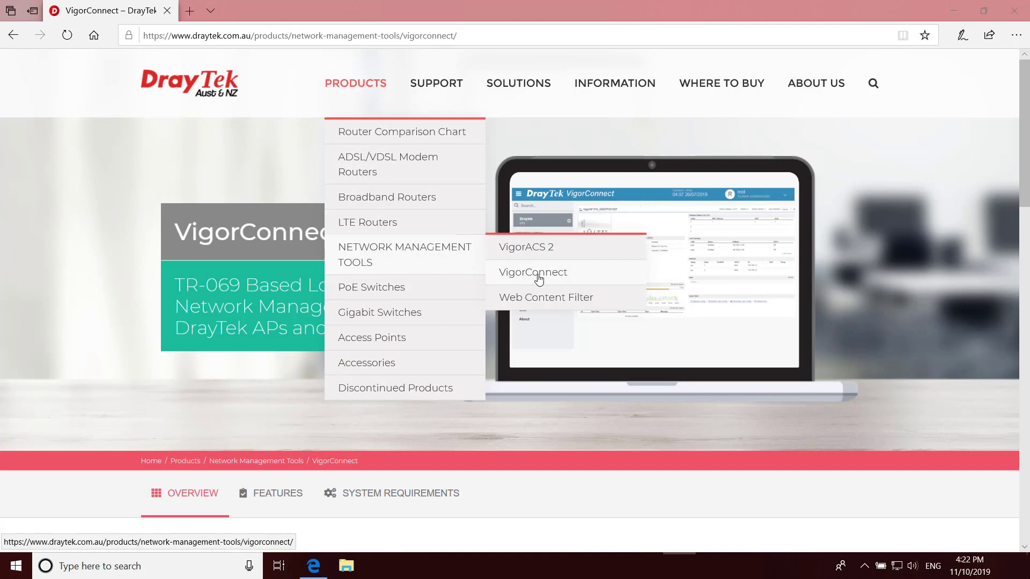
pyautogui.scroll(-3)
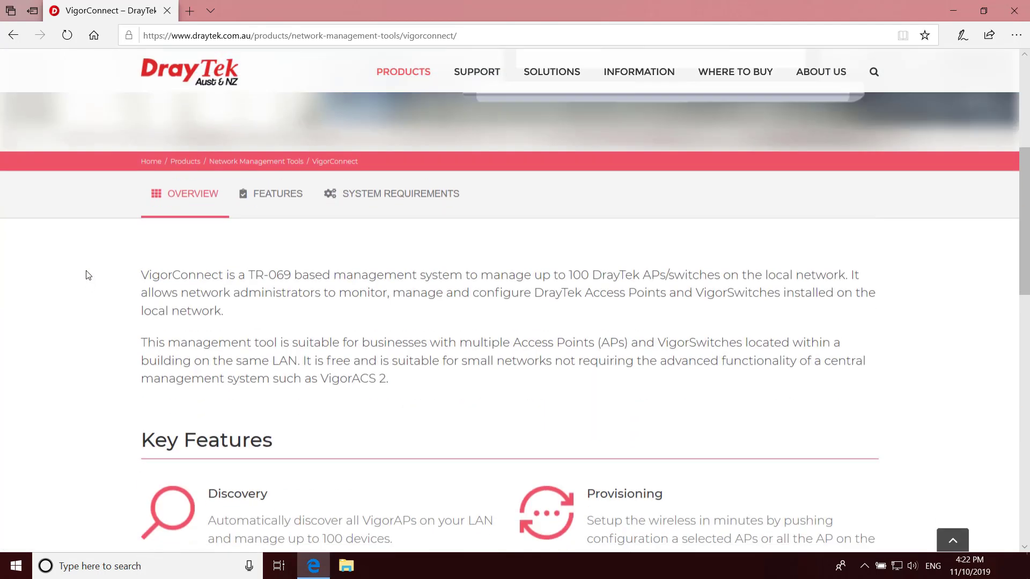
pyautogui.scroll(-3)
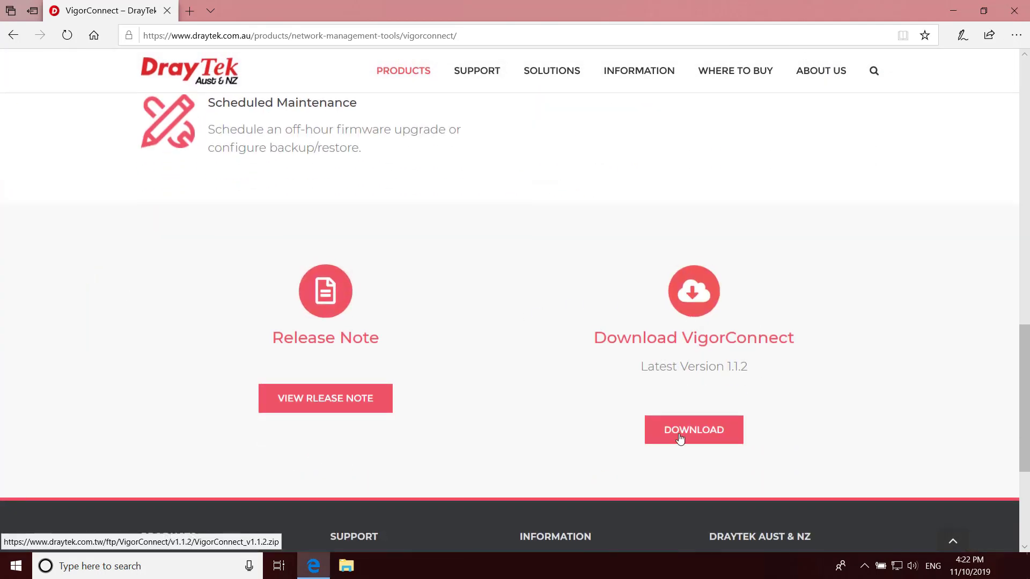
pyautogui.click(693, 430)
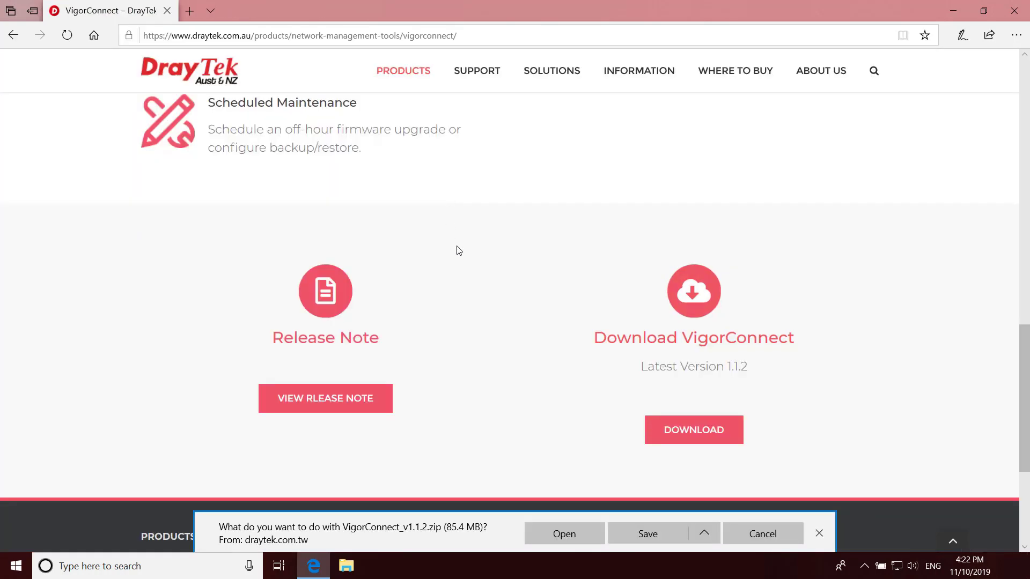
pyautogui.click(647, 534)
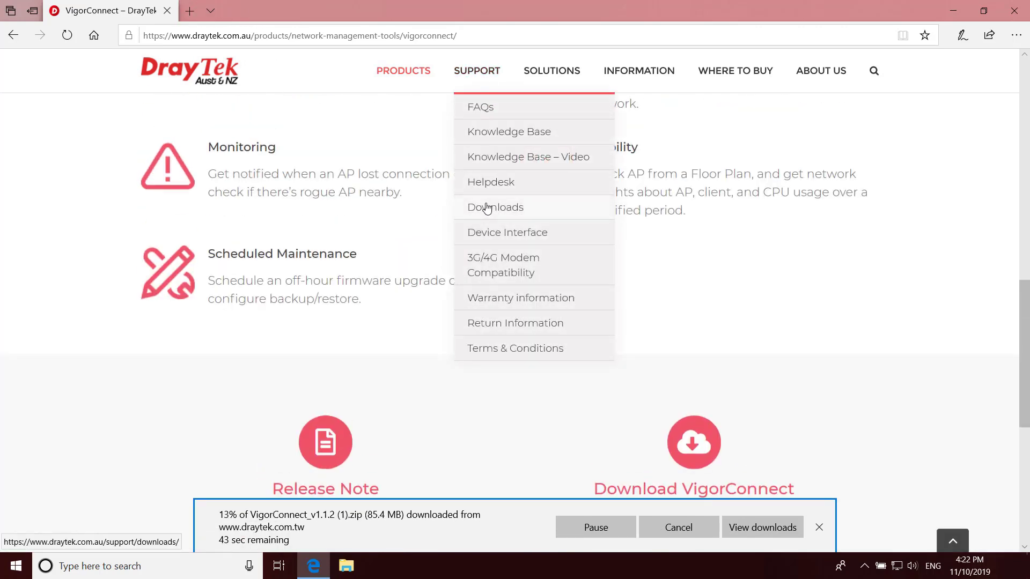
# - Check the Support > Downloads page, where VigorConnect is listed under Software
pyautogui.click(495, 207)
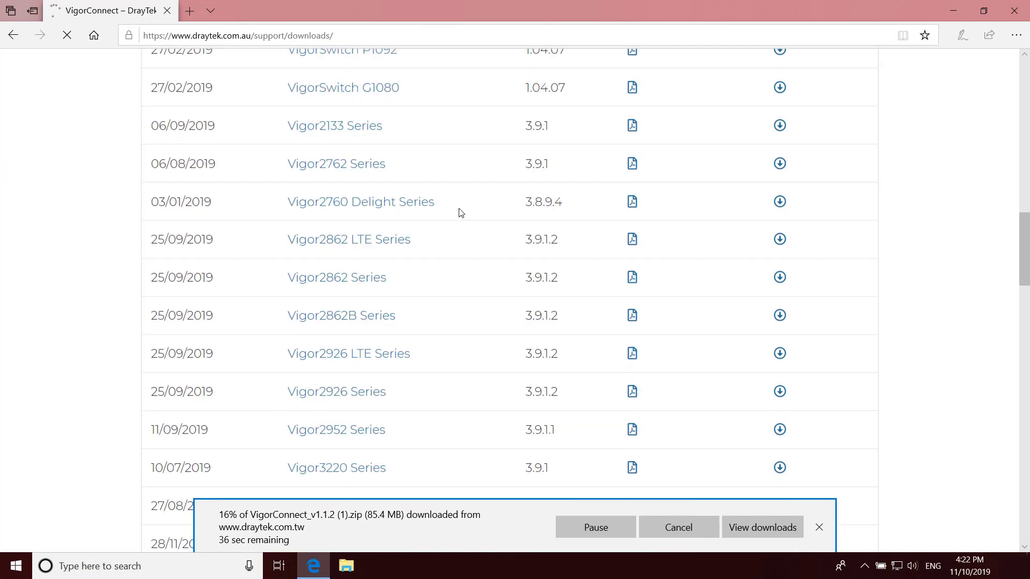
pyautogui.scroll(-3)
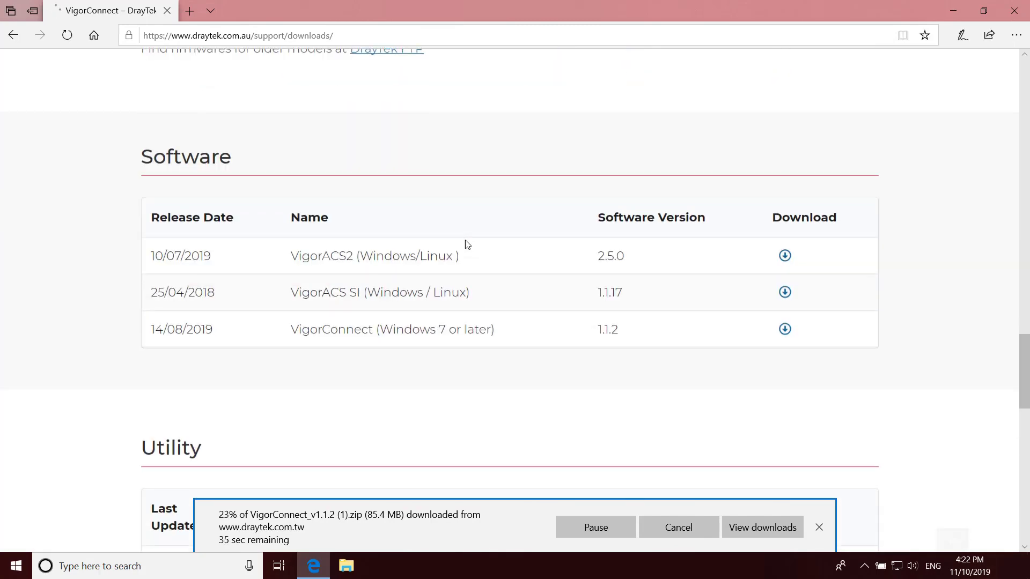
pyautogui.scroll(3)
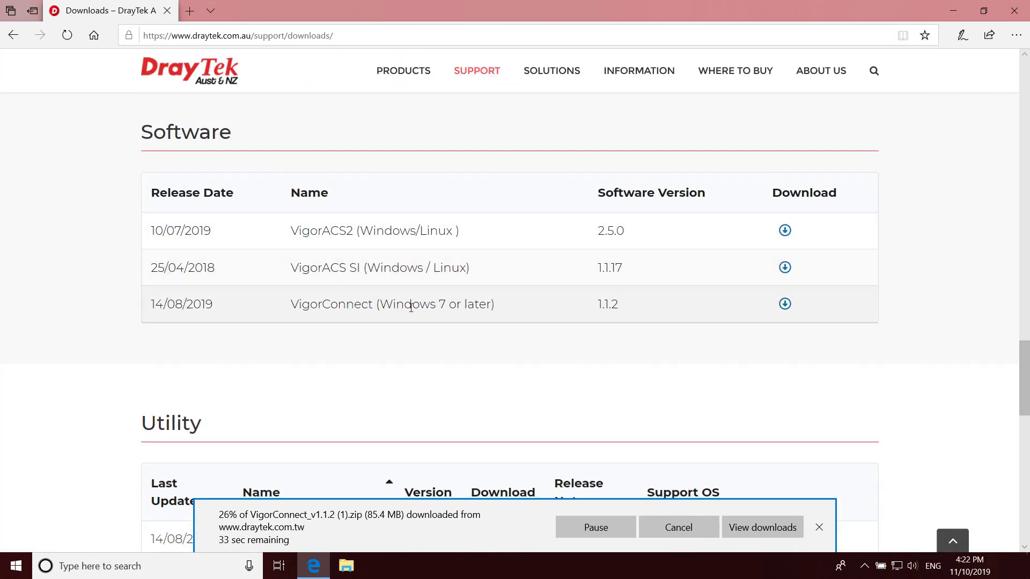
pyautogui.moveTo(53, 239)
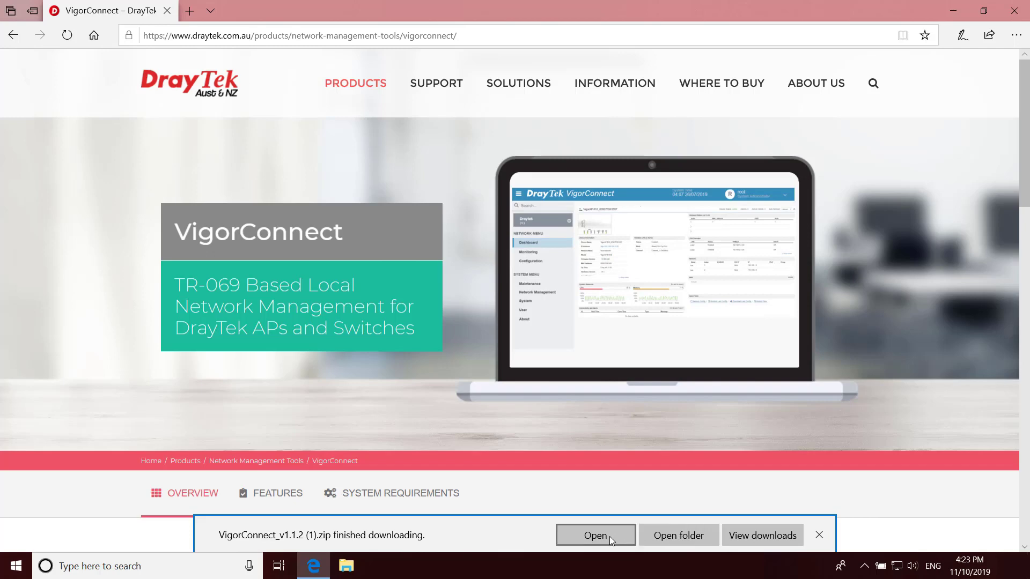
# - Launch VigorConnectSetup_1.1.2.exe straight from the downloaded zip without extracting
pyautogui.click(594, 535)
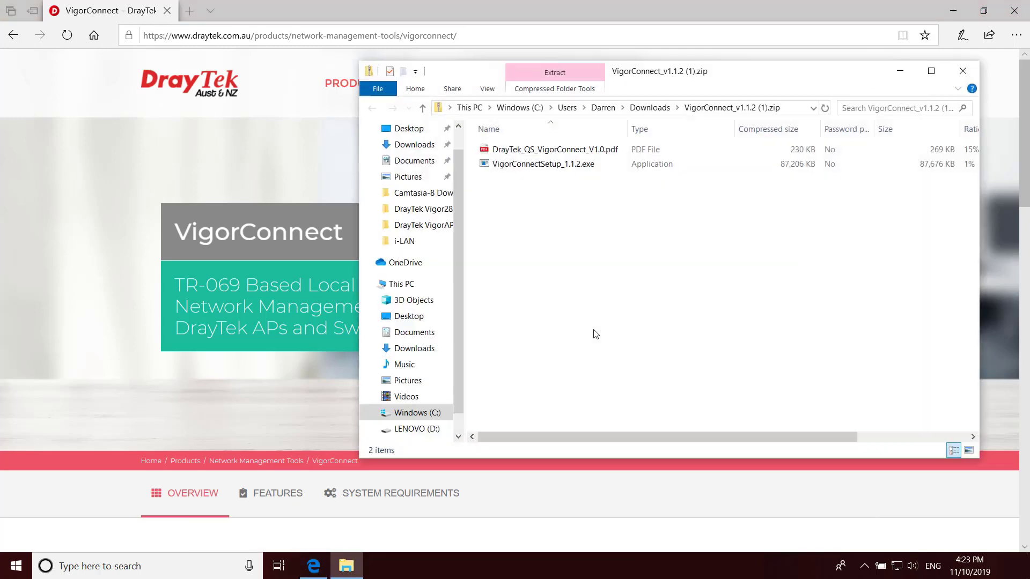
pyautogui.doubleClick(542, 163)
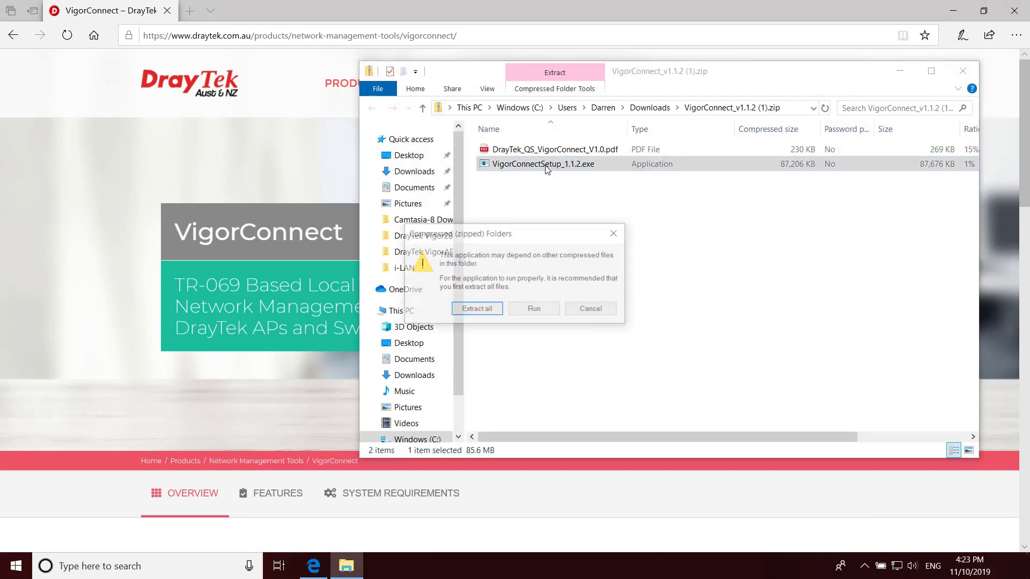
pyautogui.click(534, 309)
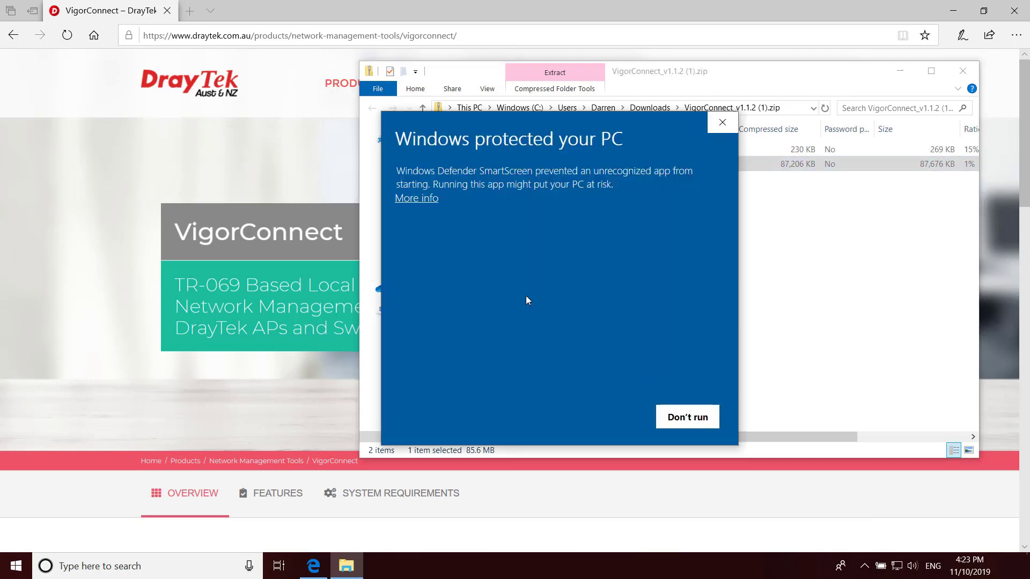
pyautogui.moveTo(511, 255)
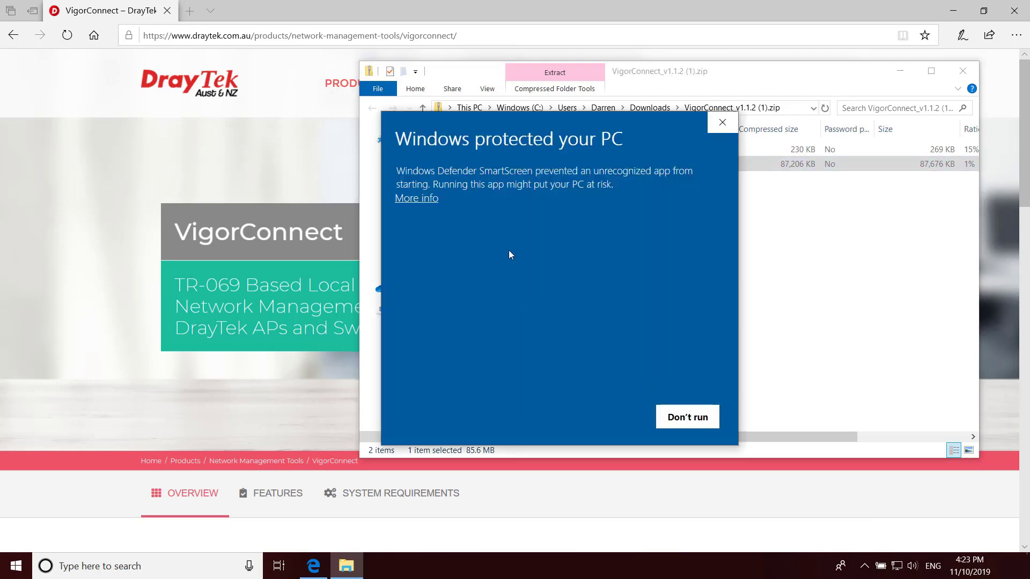
# - Allow the setup to run despite the SmartScreen warning via More info and Run anyway
pyautogui.click(416, 197)
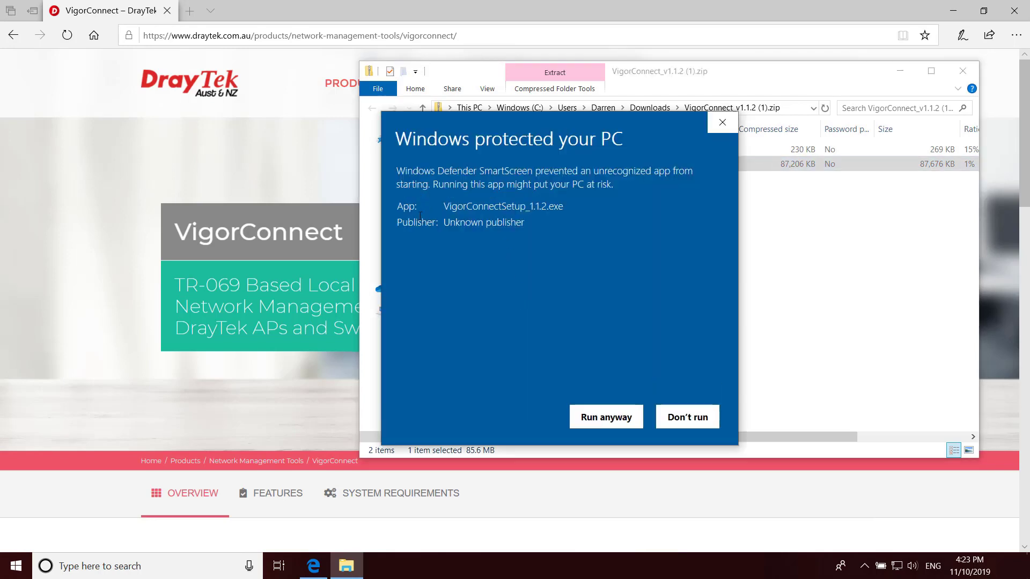
pyautogui.click(686, 416)
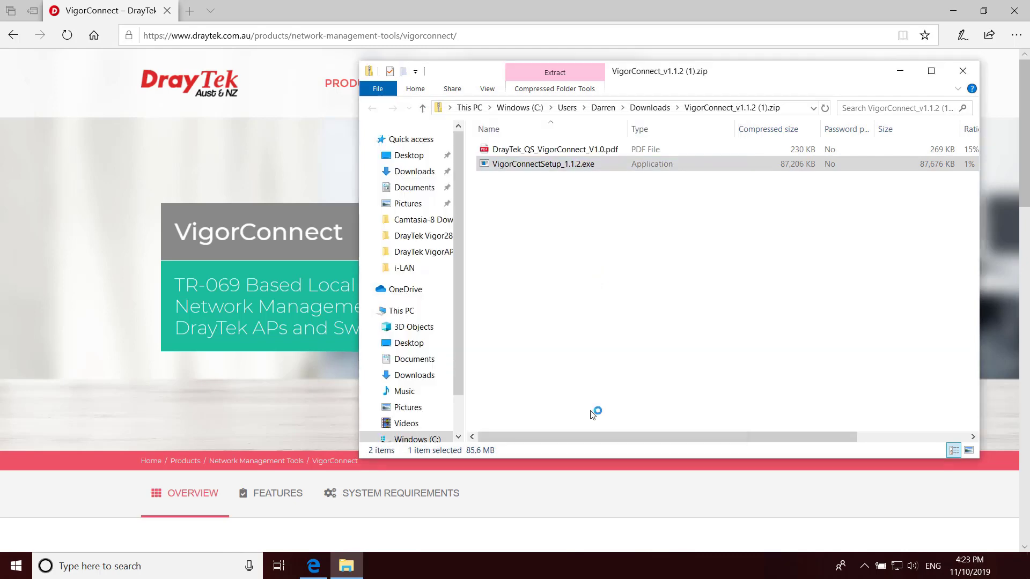
# - Install VigorConnect 1.1.2 to the default folder and confirm web server port 9292
pyautogui.doubleClick(543, 163)
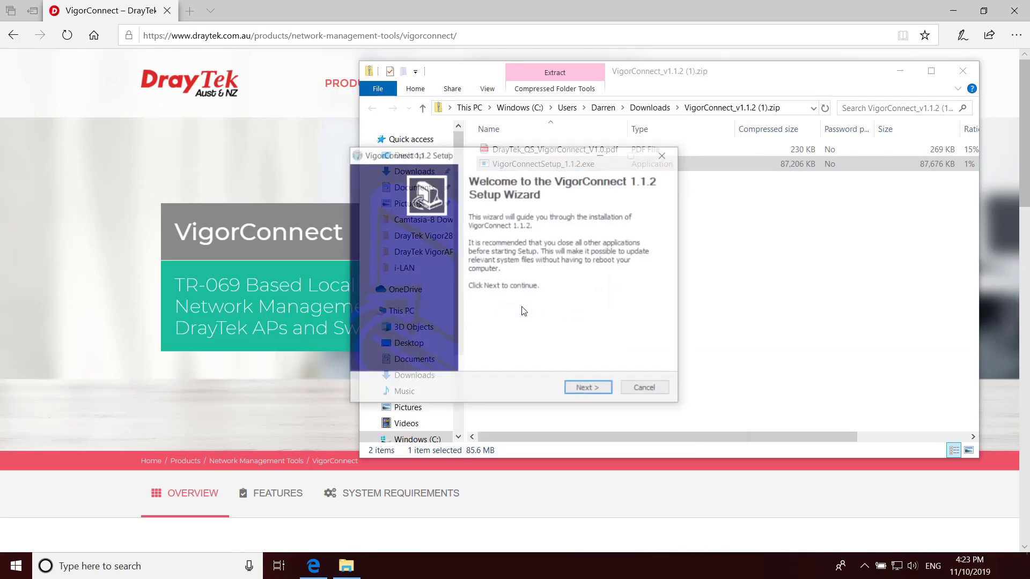
pyautogui.click(586, 387)
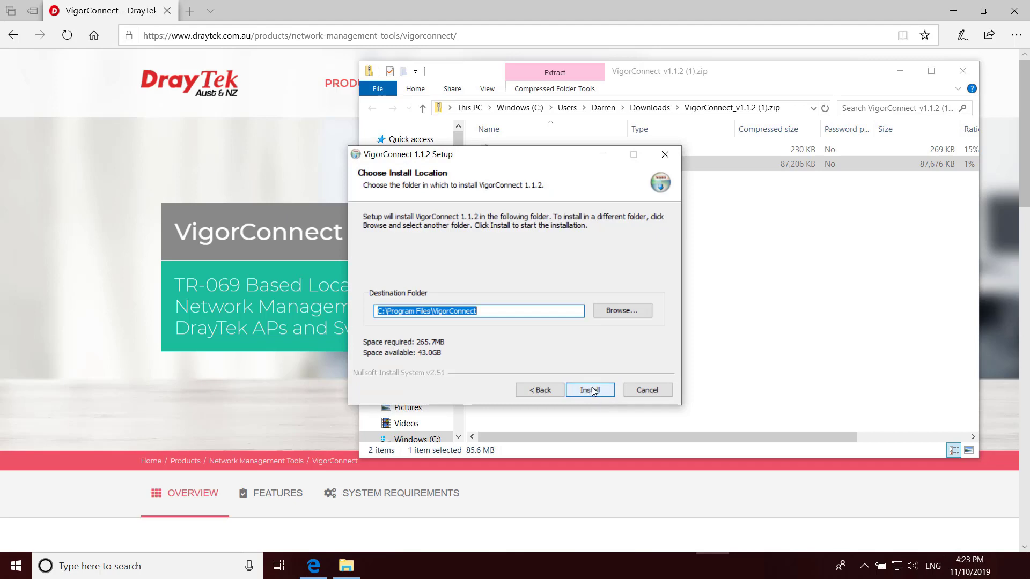
pyautogui.click(589, 390)
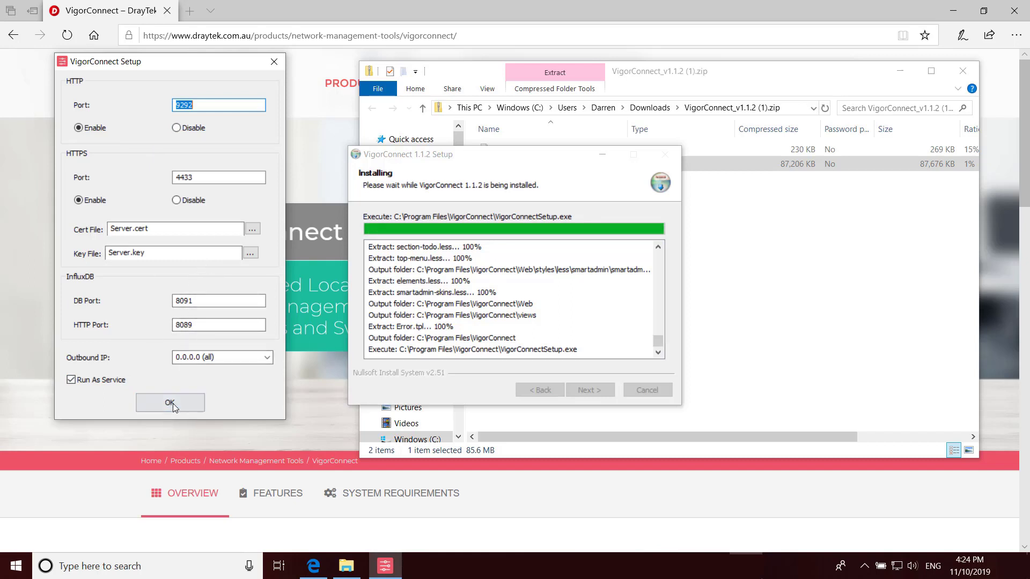
pyautogui.click(170, 402)
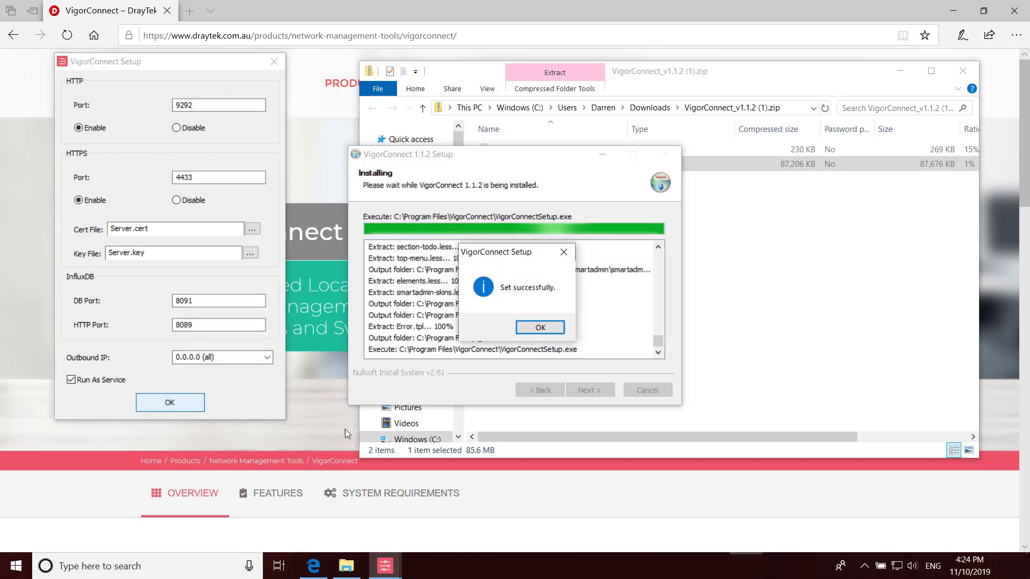
pyautogui.click(539, 327)
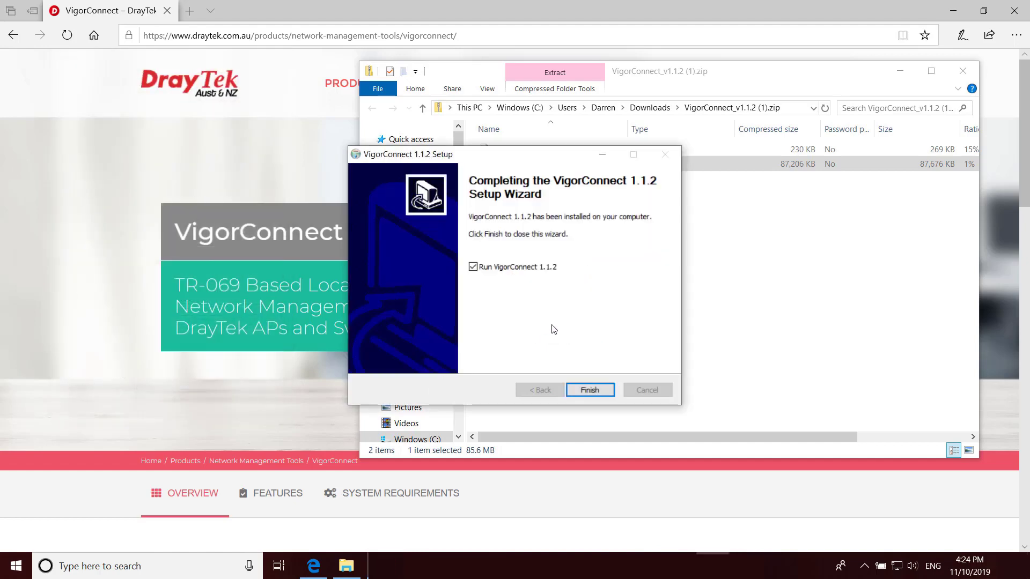
pyautogui.click(588, 390)
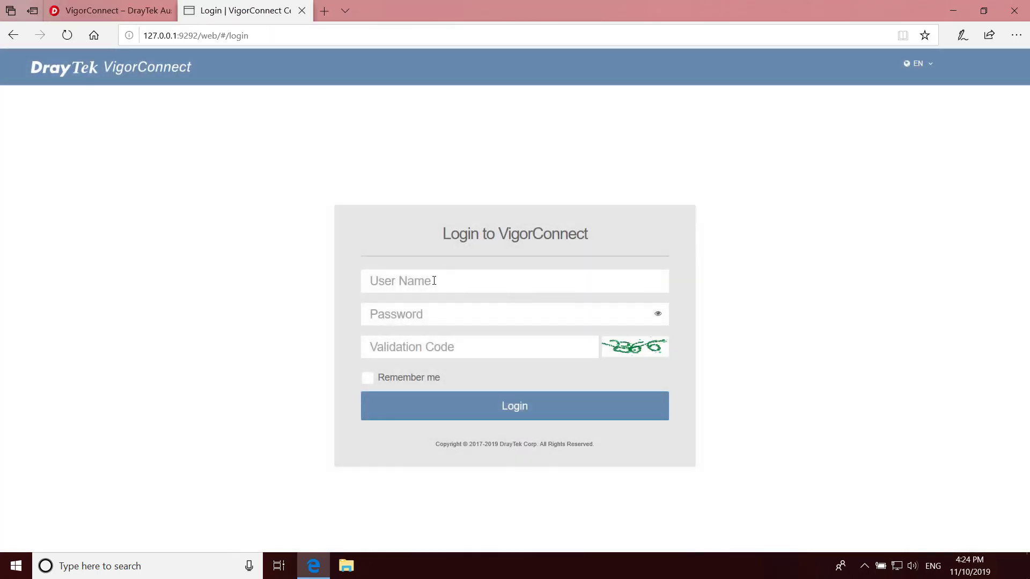
pyautogui.write('root')
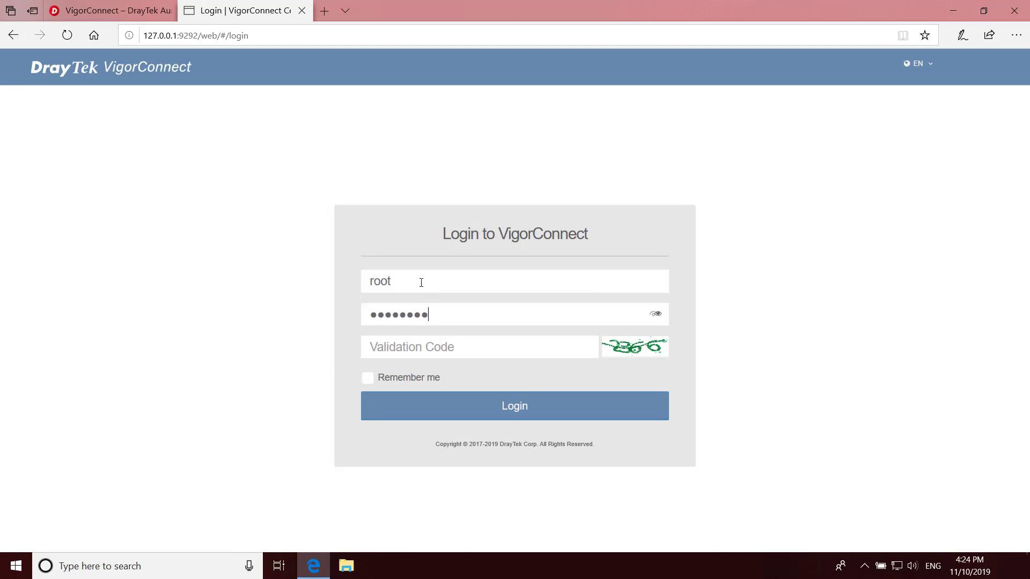
pyautogui.moveTo(423, 353)
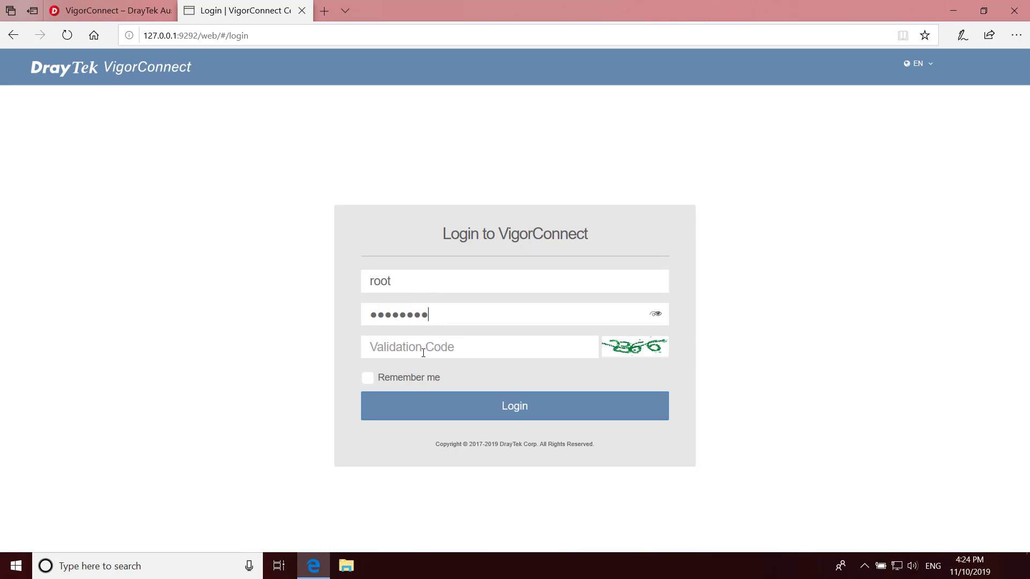
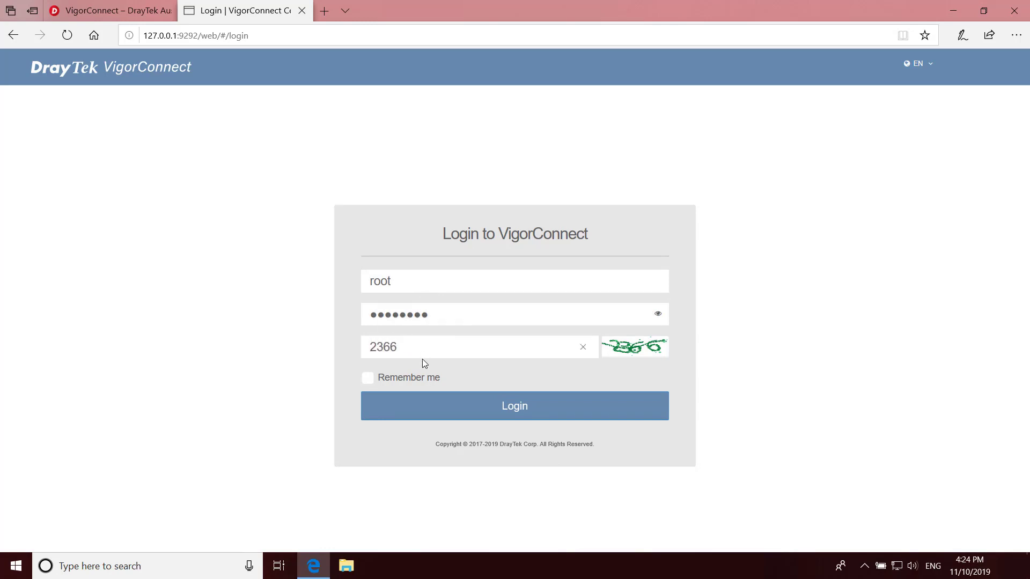
# - Log in, then cancel the default-password warning and decline the Wireless Wizard
pyautogui.click(514, 405)
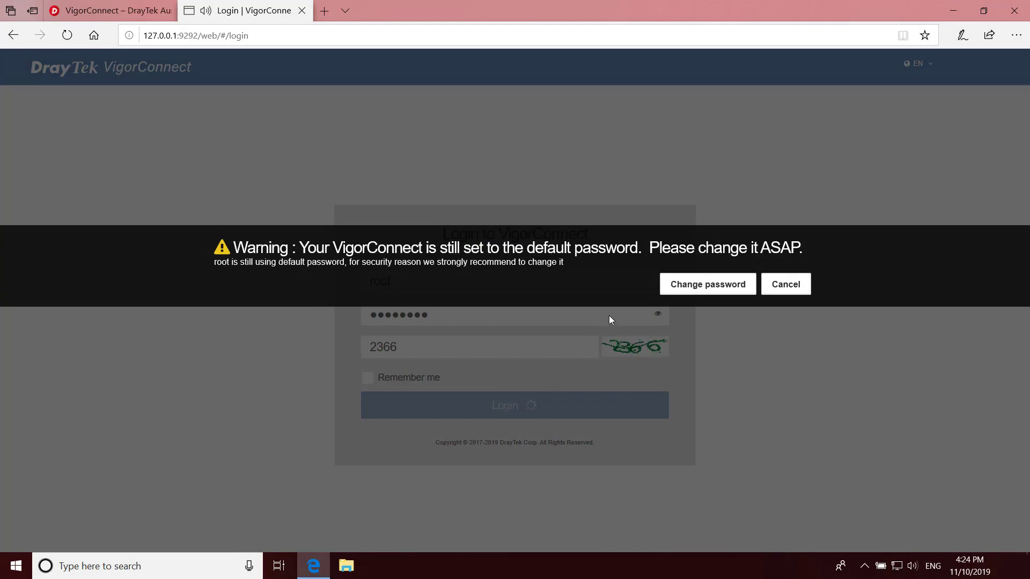
pyautogui.moveTo(516, 300)
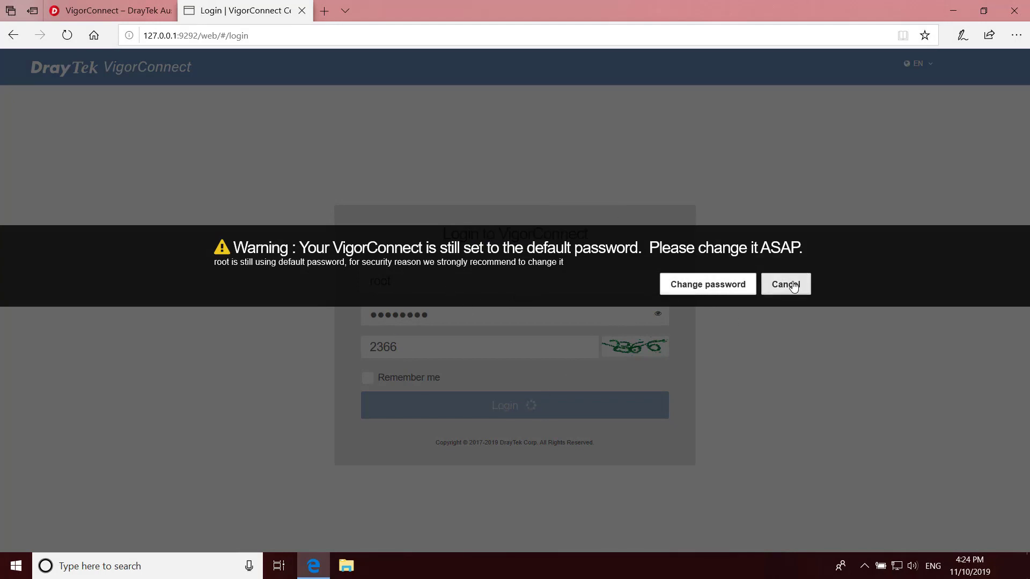
pyautogui.click(785, 284)
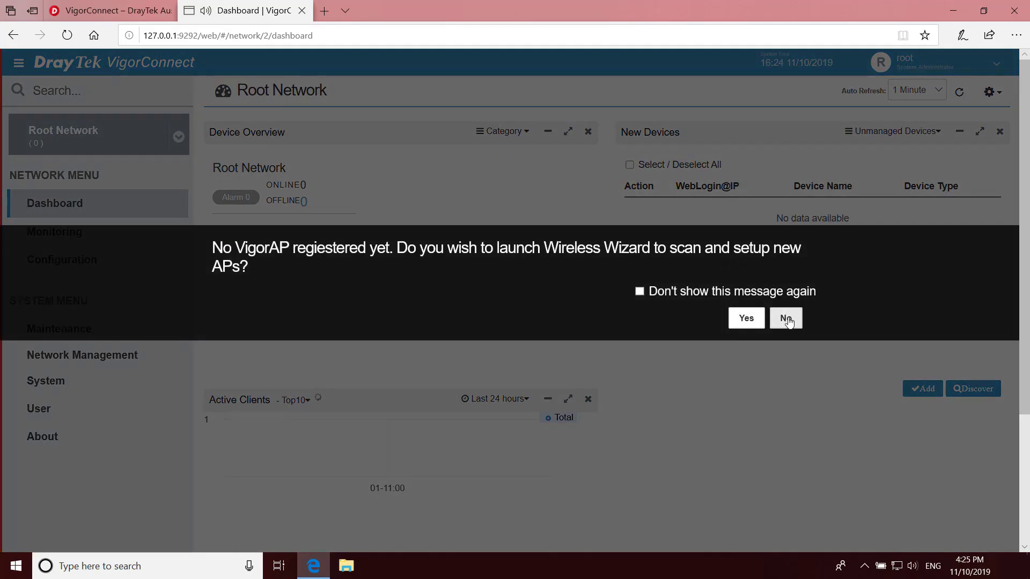
pyautogui.click(785, 317)
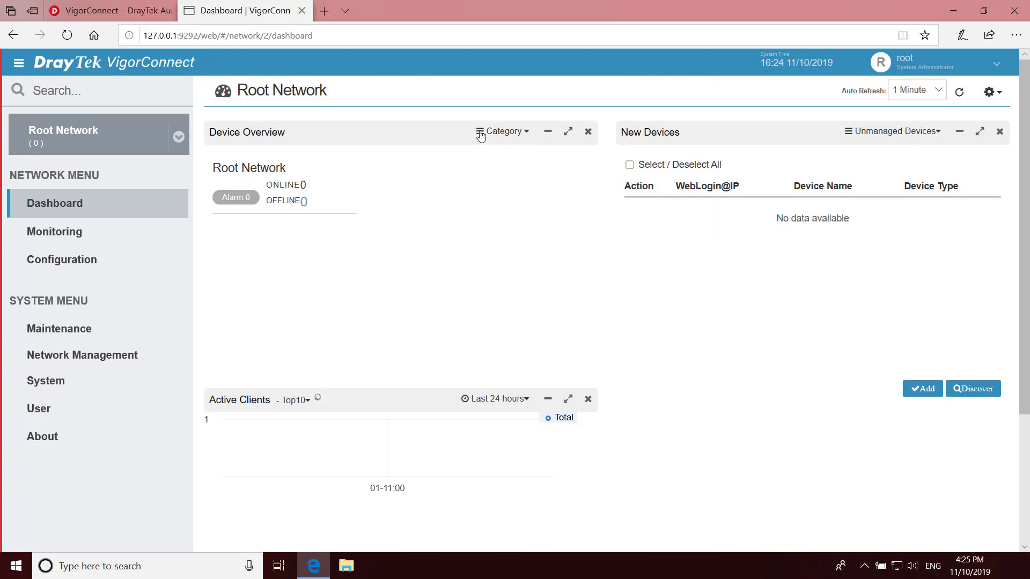
pyautogui.click(227, 35)
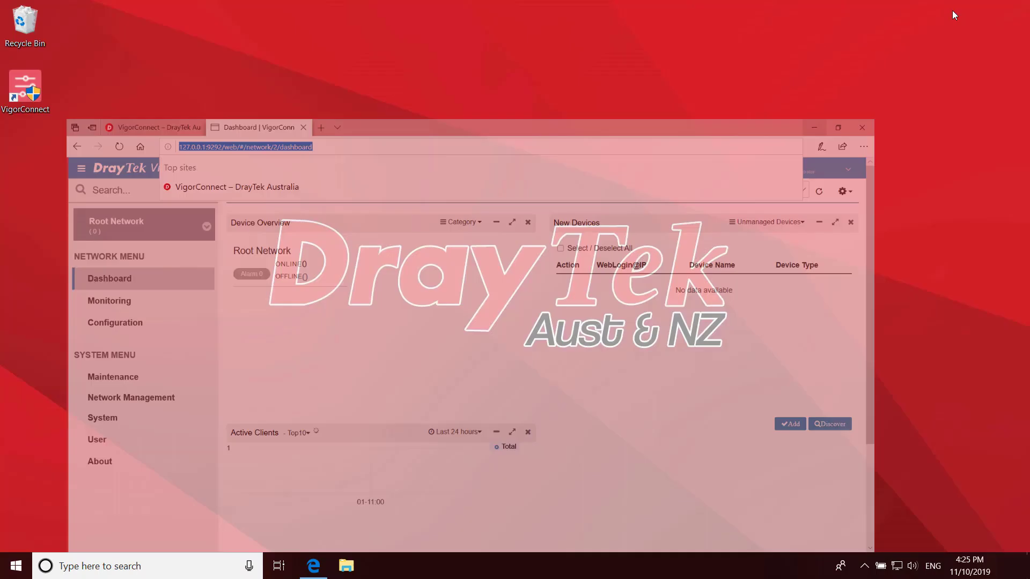
pyautogui.click(861, 127)
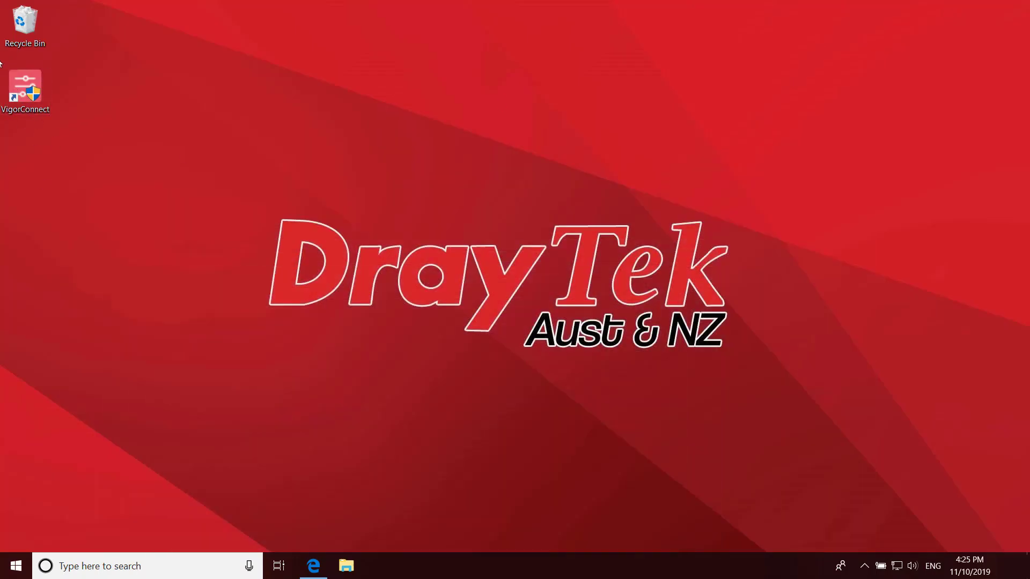
pyautogui.moveTo(314, 565)
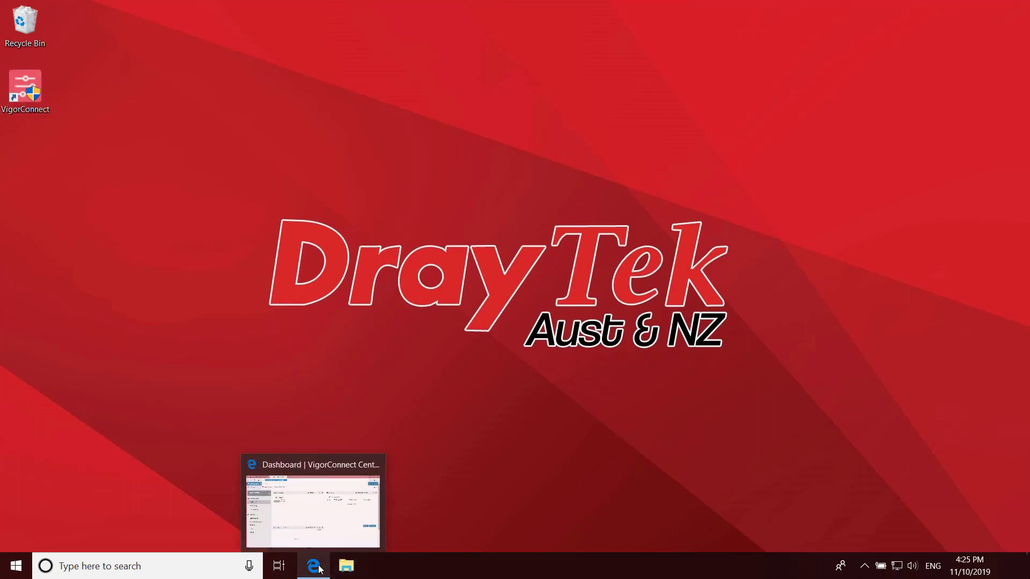
pyautogui.click(313, 504)
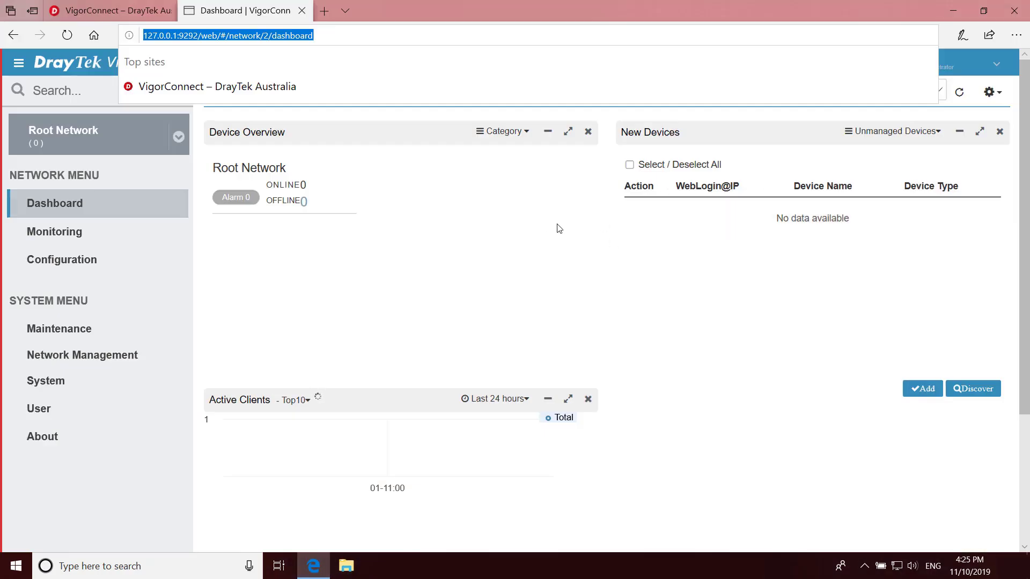
pyautogui.moveTo(485, 225)
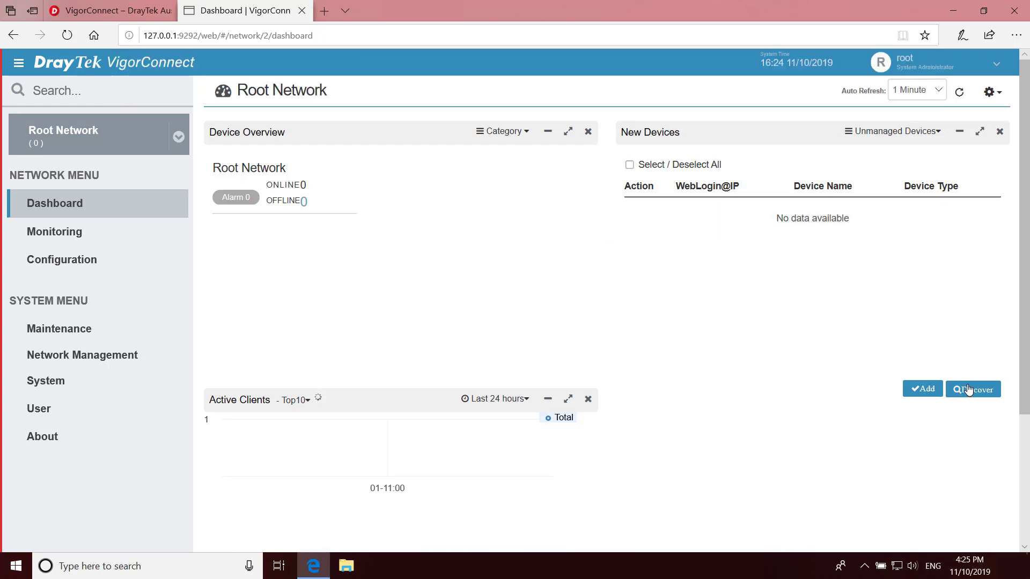
# - Run Discover so the AP903 at 192.168.1.109 appears under New Devices
pyautogui.click(973, 388)
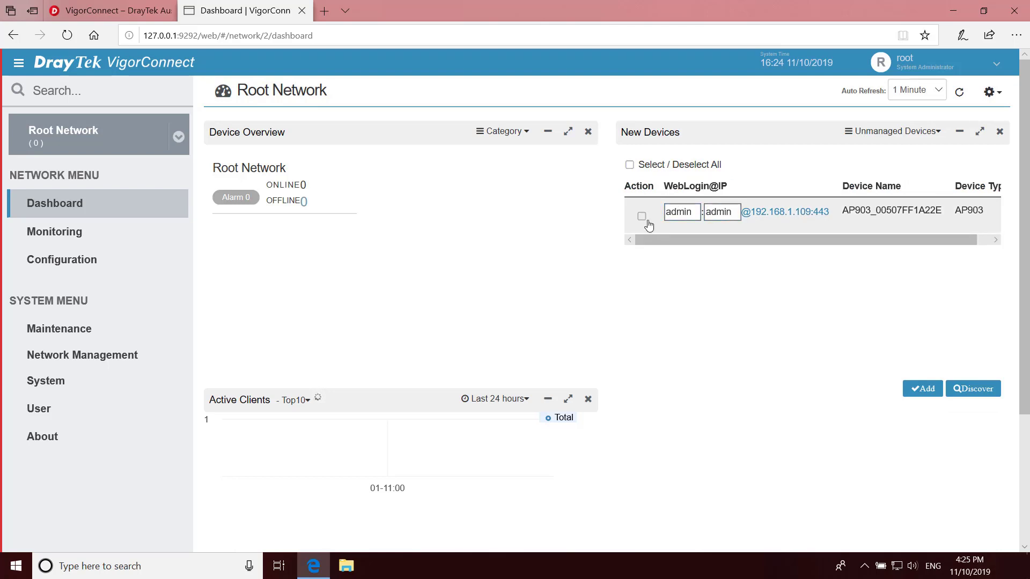
# - Add the ticked AP903 to management so Root Network shows one device online
pyautogui.click(642, 215)
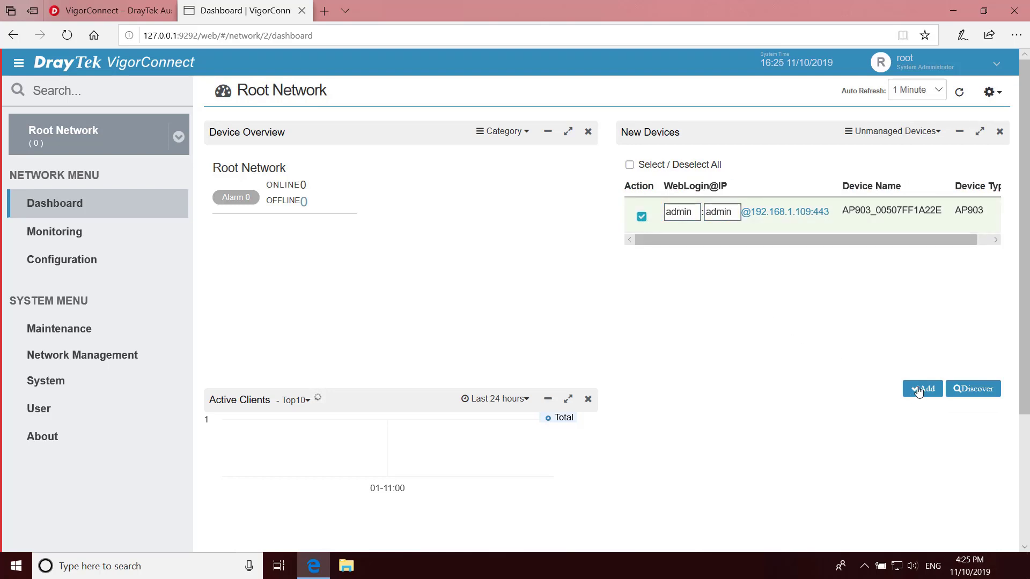
pyautogui.click(923, 388)
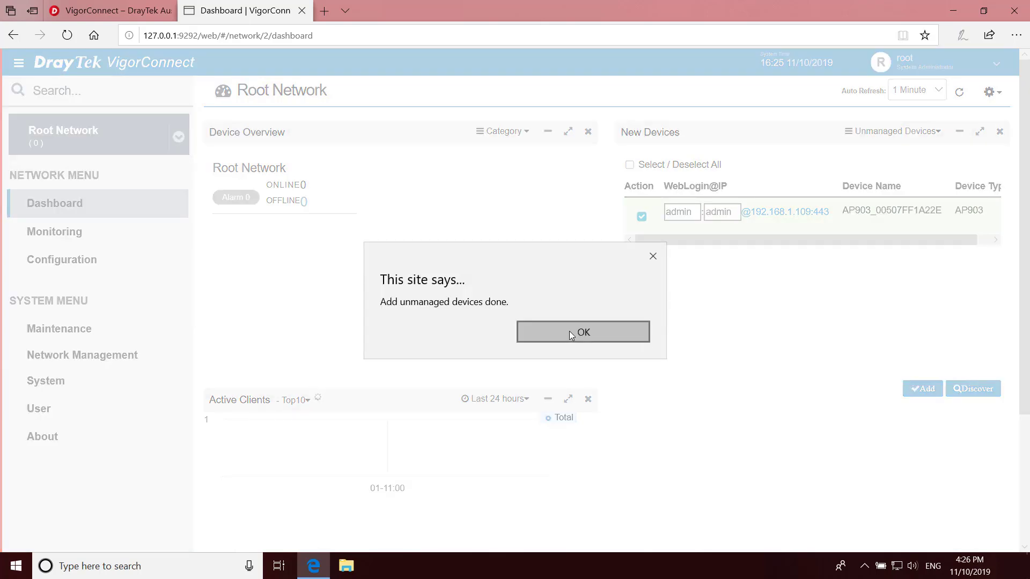
pyautogui.click(582, 331)
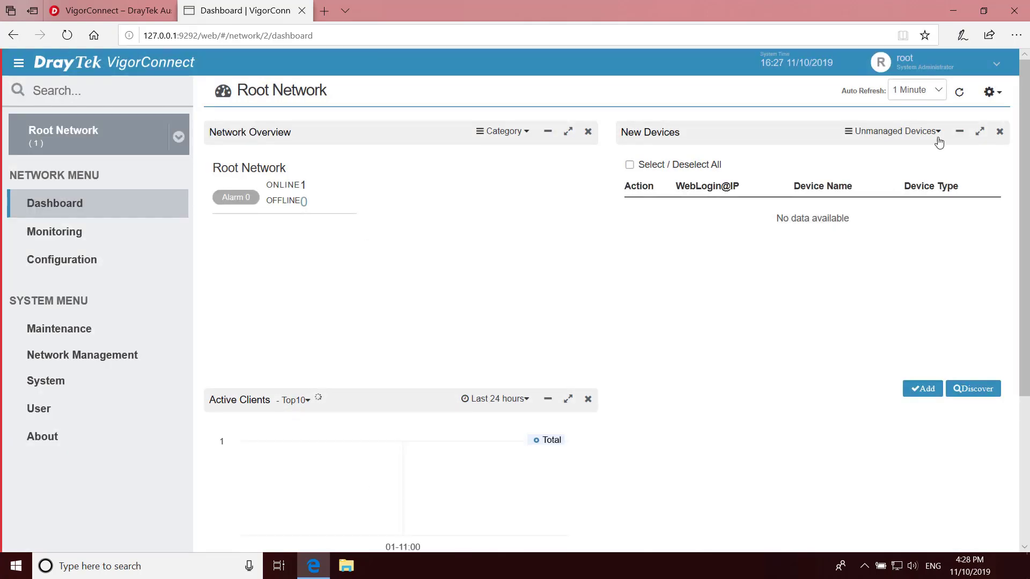
# - Switch the New Devices panel from Unmanaged Devices to Unknow Devices
pyautogui.click(893, 130)
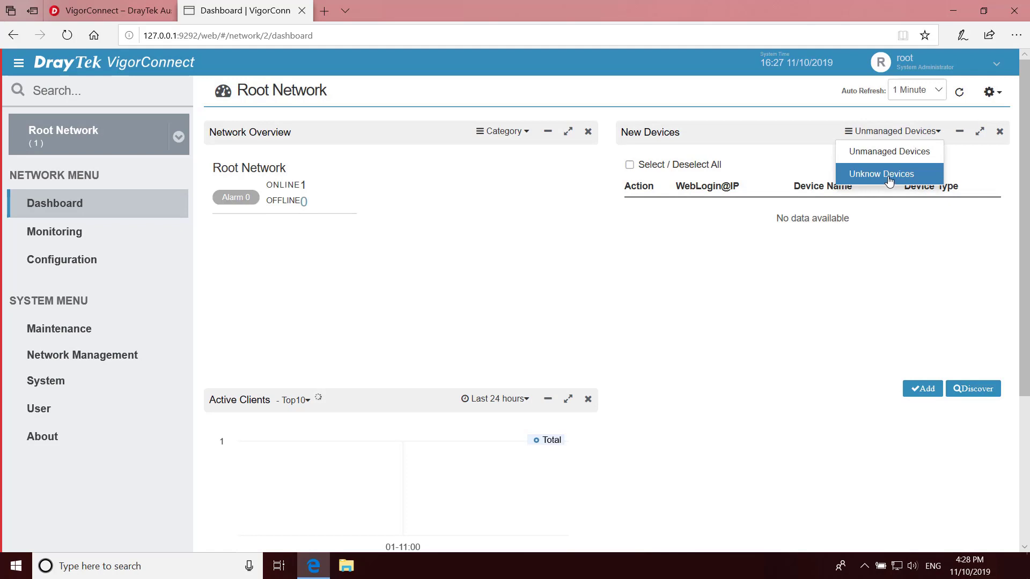
pyautogui.click(879, 174)
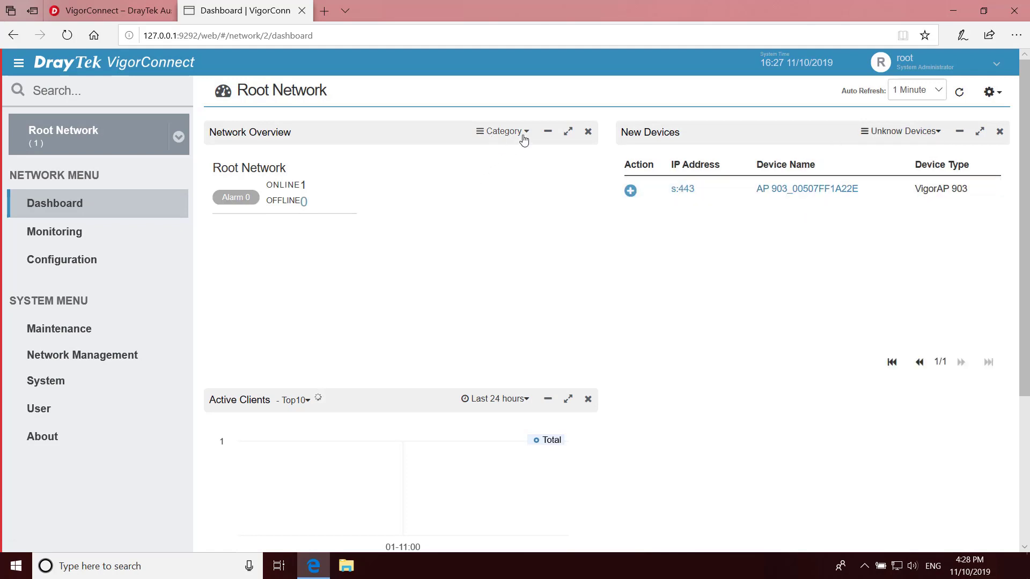
# - Show the device list in the overview with the AP903's model, MAC and firmware 1.3.4.1
pyautogui.click(502, 131)
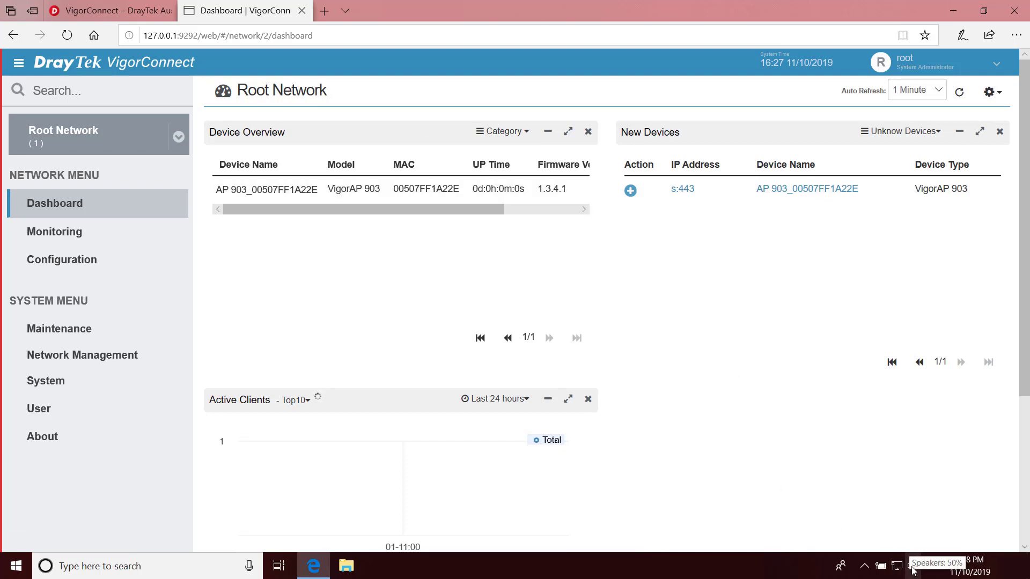
pyautogui.click(864, 566)
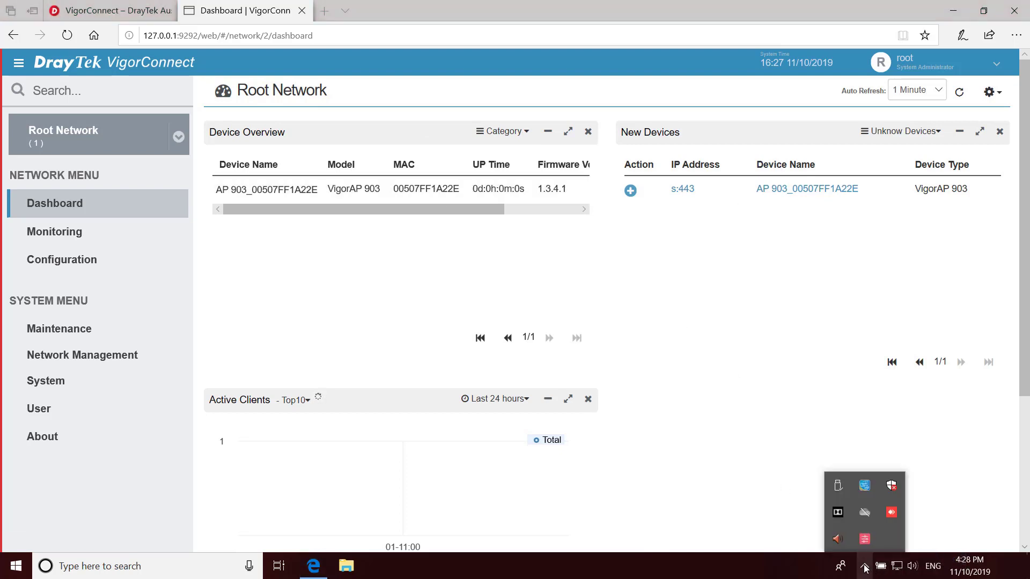
pyautogui.moveTo(892, 486)
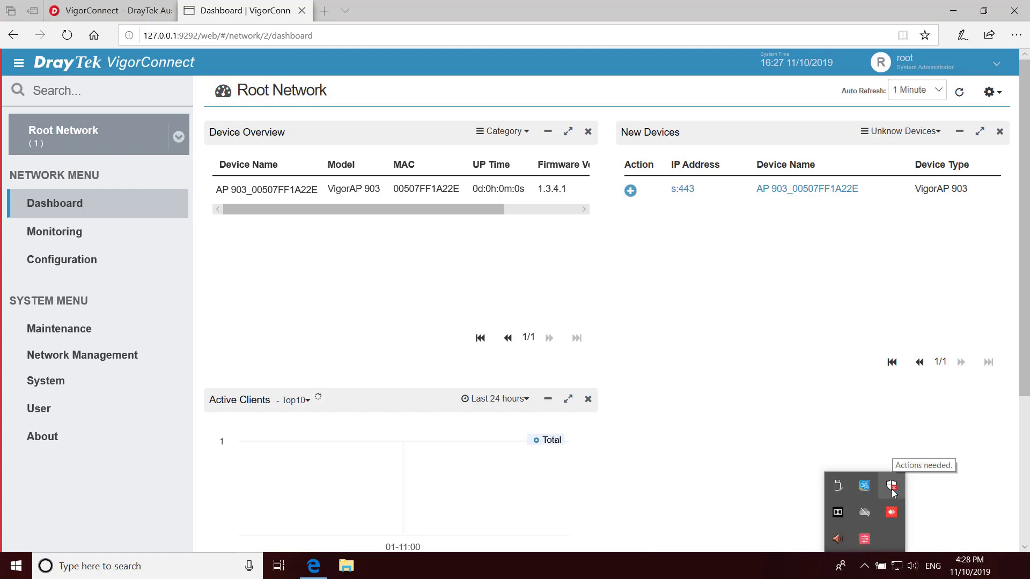
# - View Windows Security's Firewall & network protection status, with the public firewall off
pyautogui.click(892, 486)
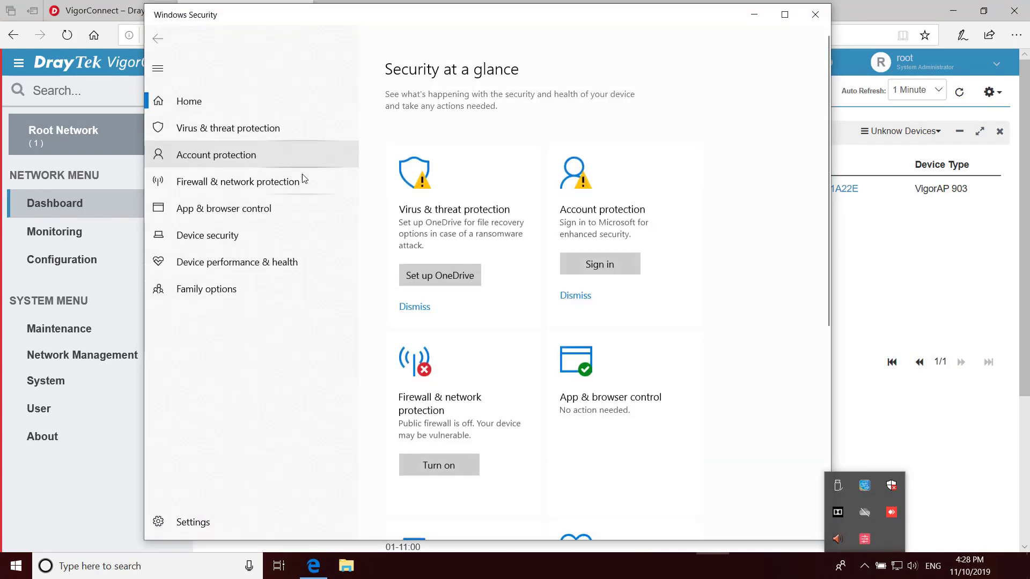
pyautogui.click(238, 182)
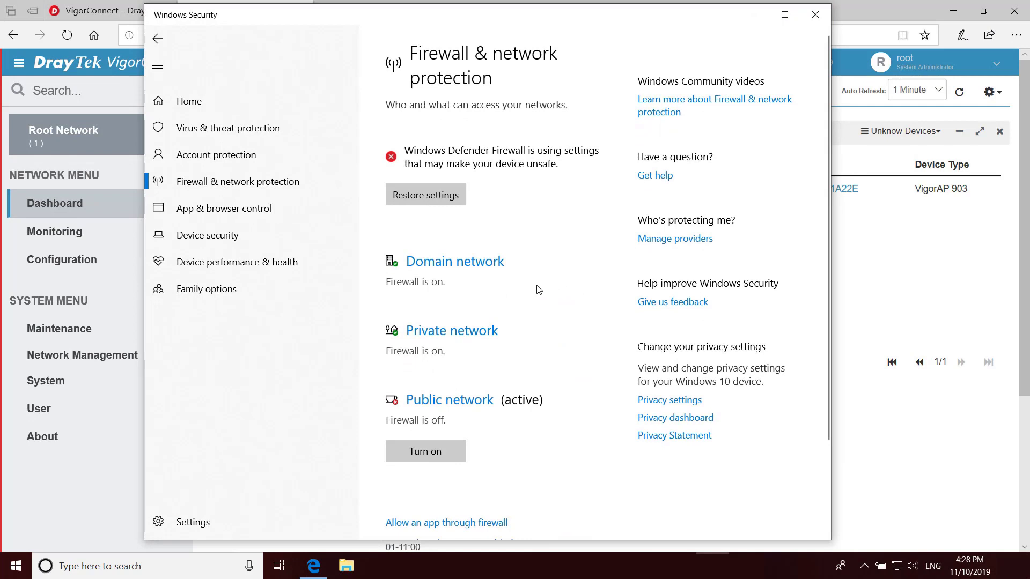
pyautogui.scroll(-3)
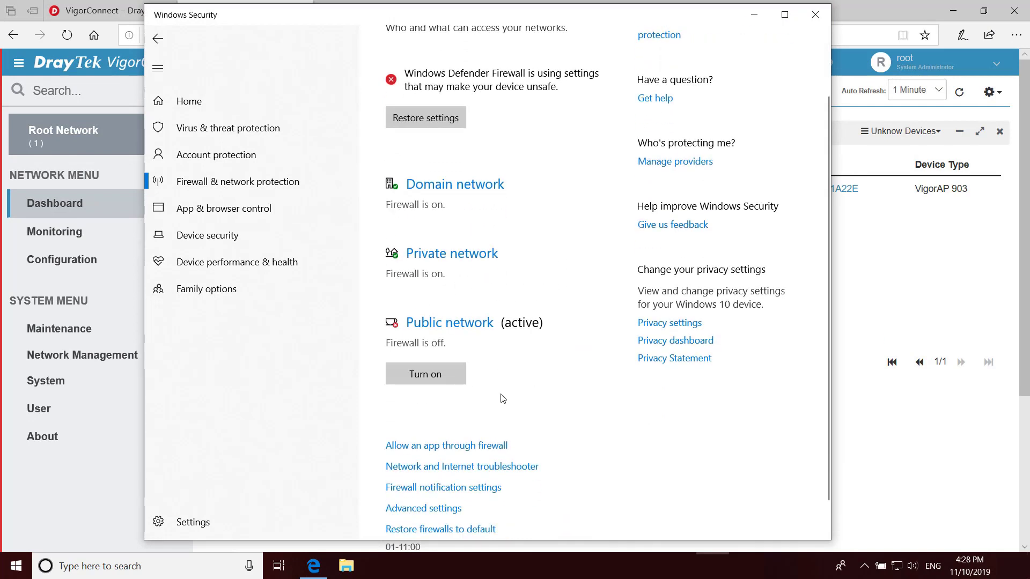
pyautogui.scroll(3)
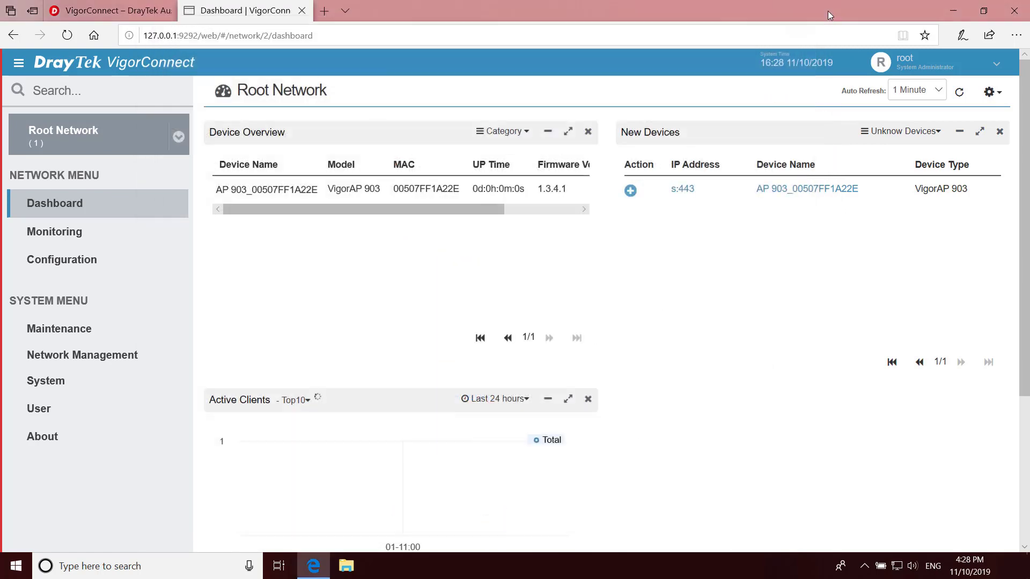
# - Add the AP 903 as a known device in Root Network with location 'Office'
pyautogui.click(629, 190)
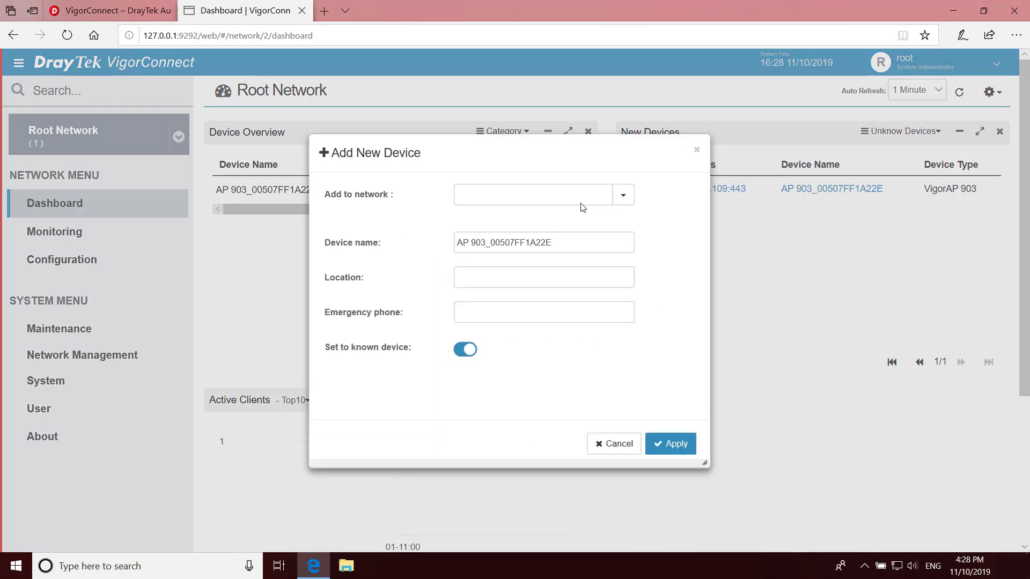
pyautogui.click(621, 194)
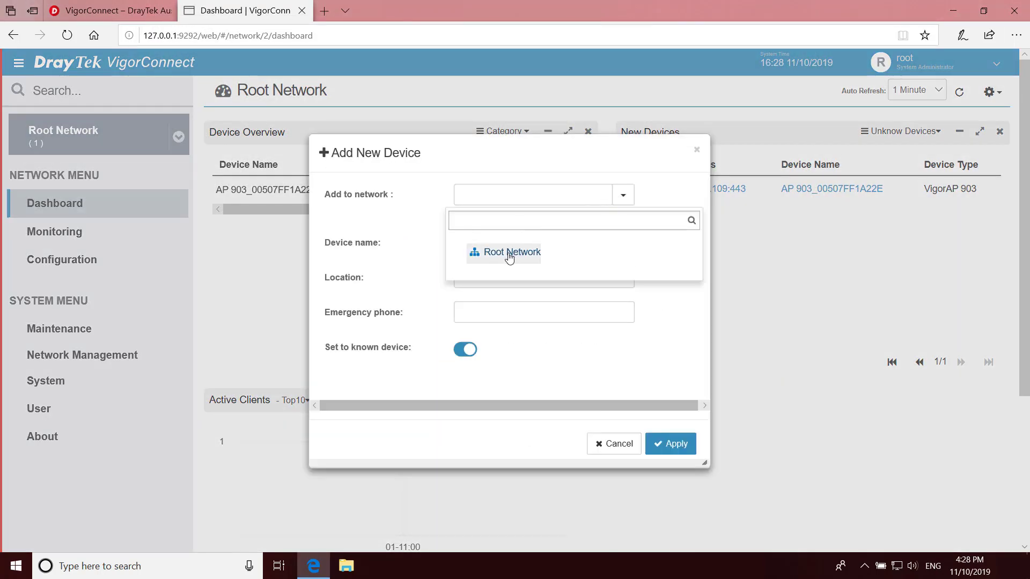
pyautogui.click(511, 252)
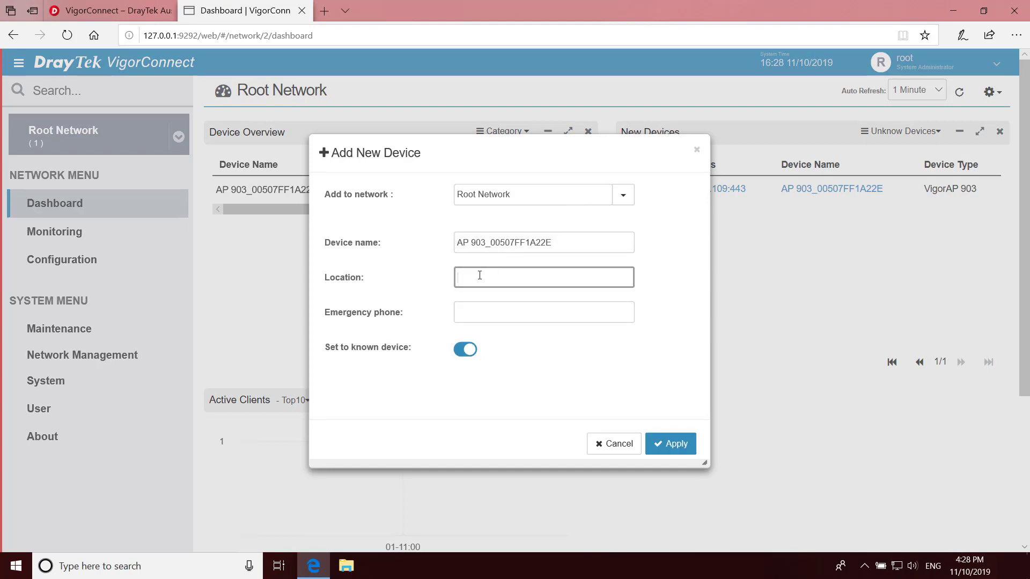
pyautogui.write('Off')
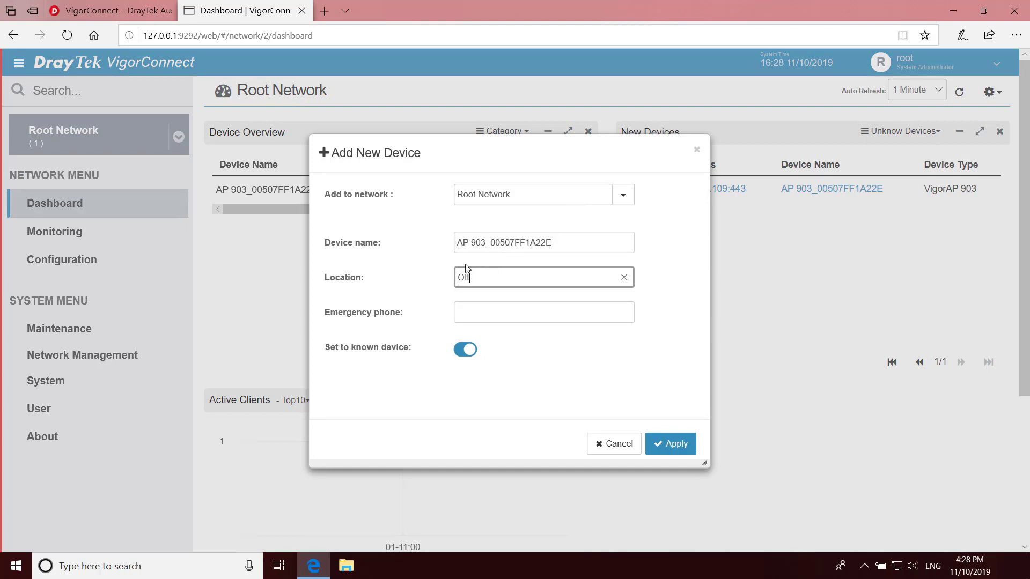
pyautogui.write('ice')
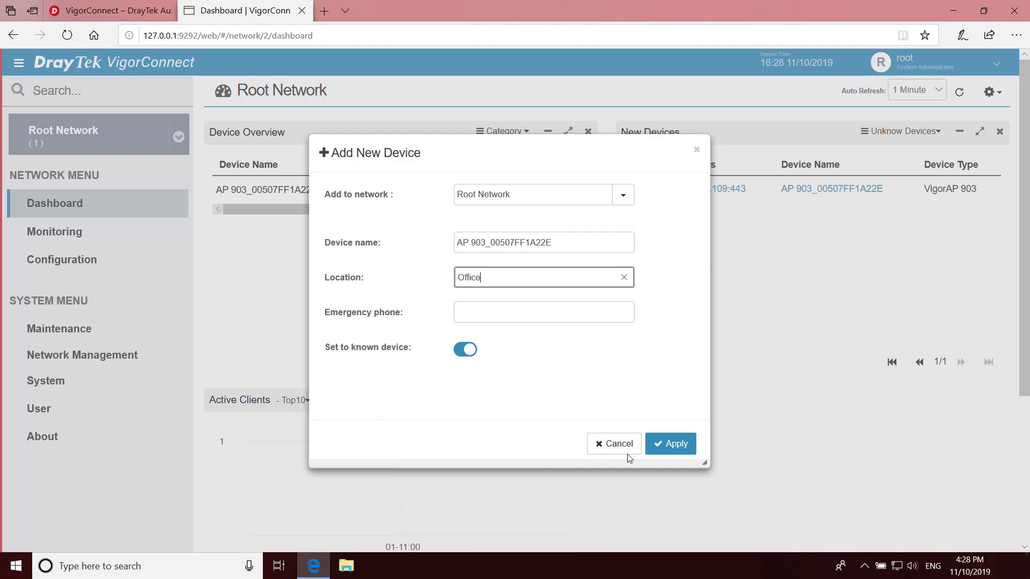
pyautogui.click(670, 443)
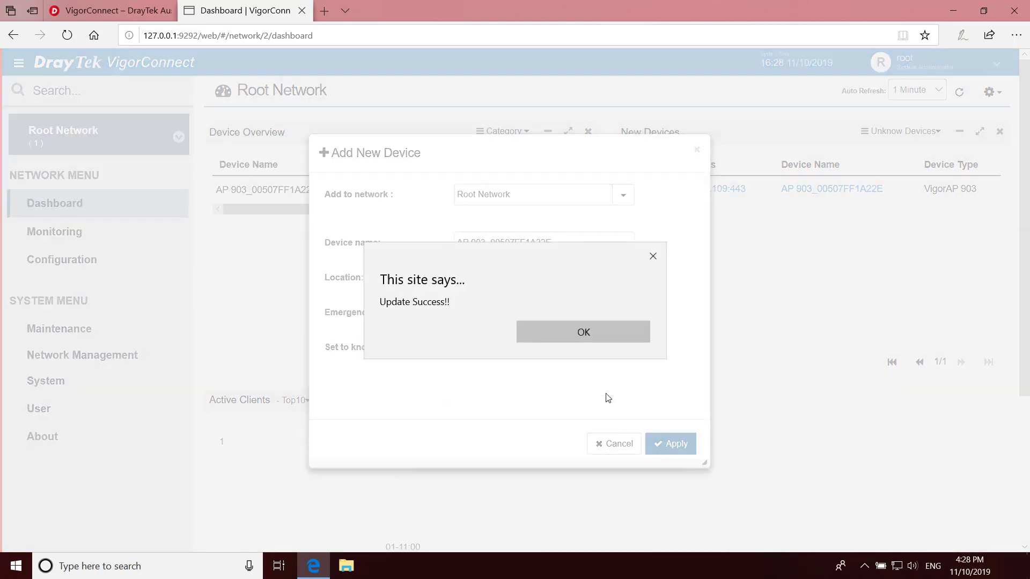
pyautogui.click(582, 331)
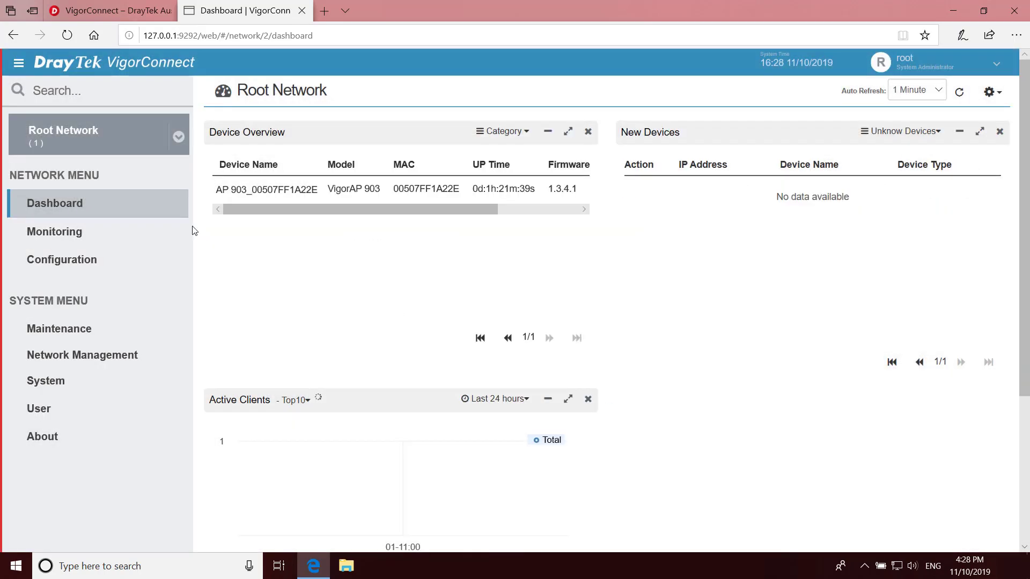
pyautogui.moveTo(157, 186)
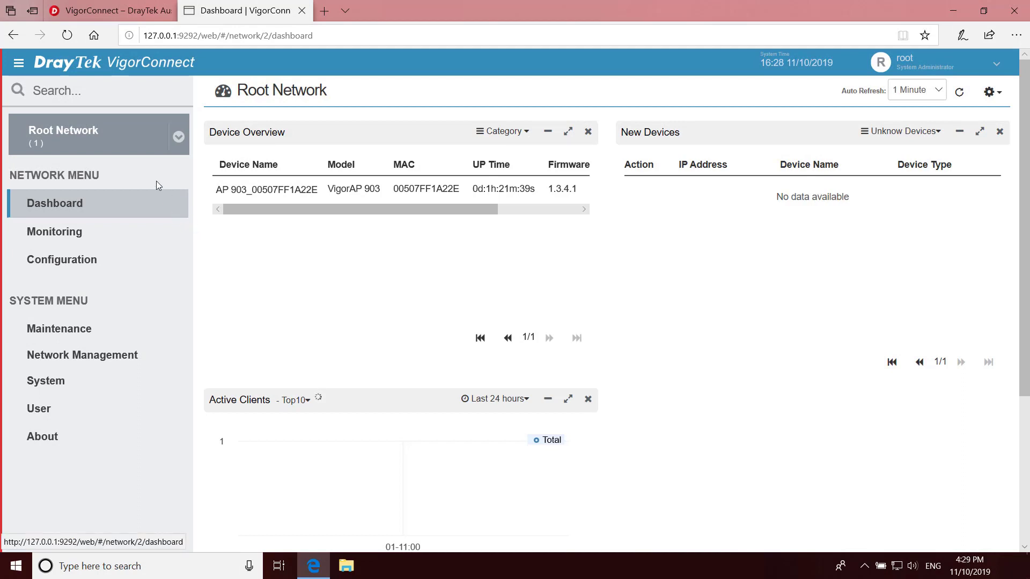
# - Select VigorAP 903_00507FF1A22E in the Root Network tree to show its device dashboard
pyautogui.click(177, 136)
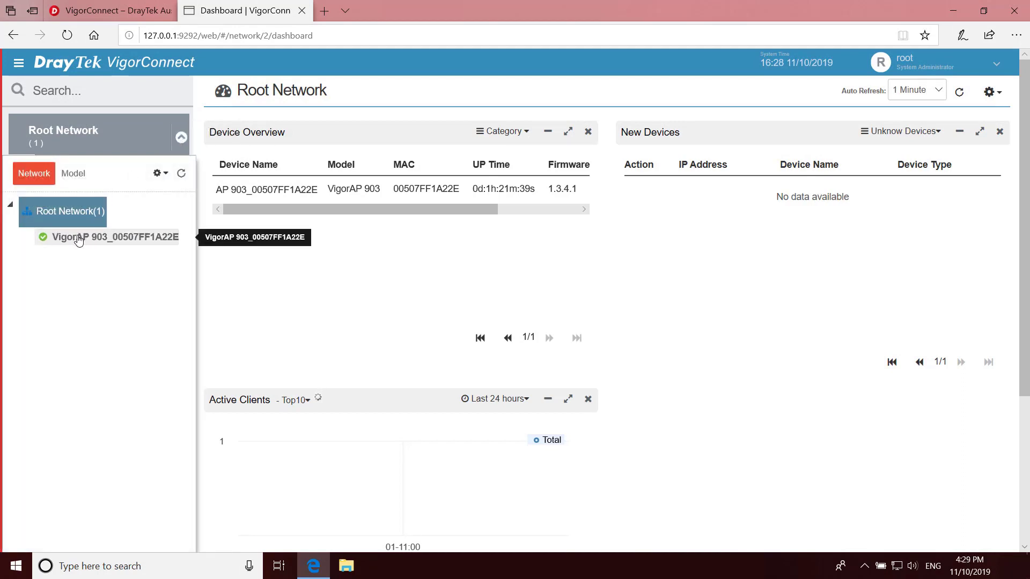
pyautogui.click(115, 237)
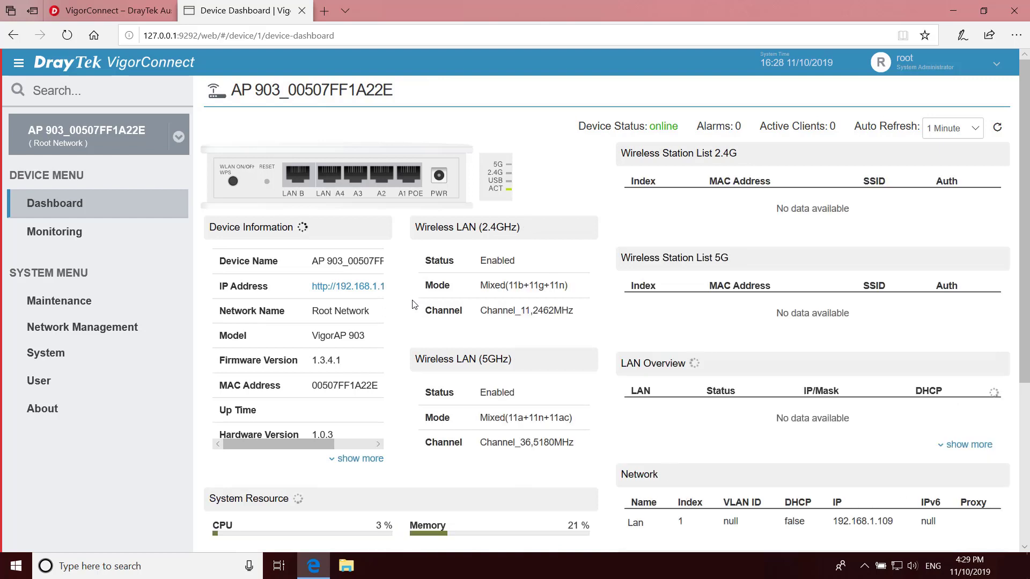
pyautogui.moveTo(316, 279)
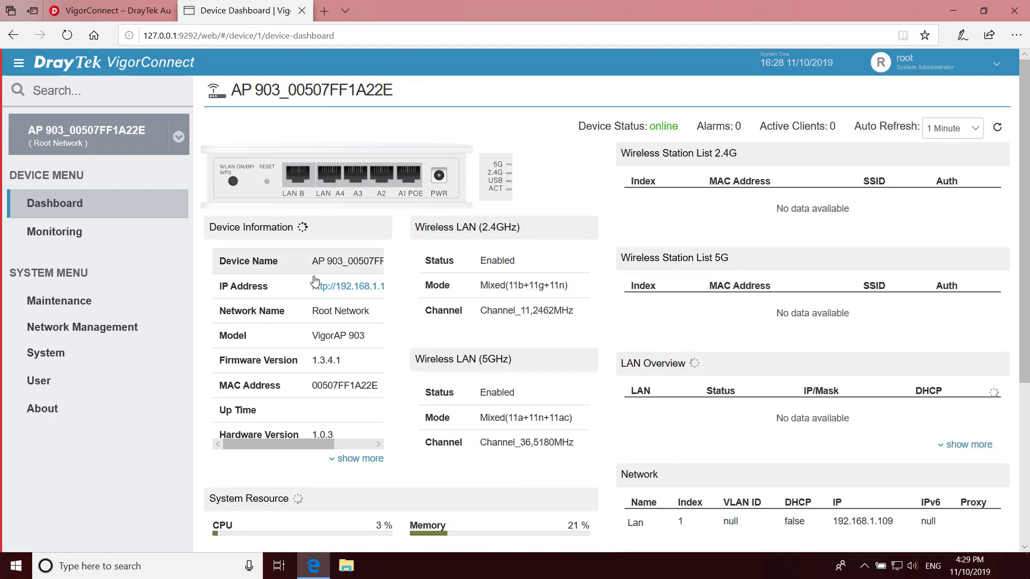
pyautogui.moveTo(360, 336)
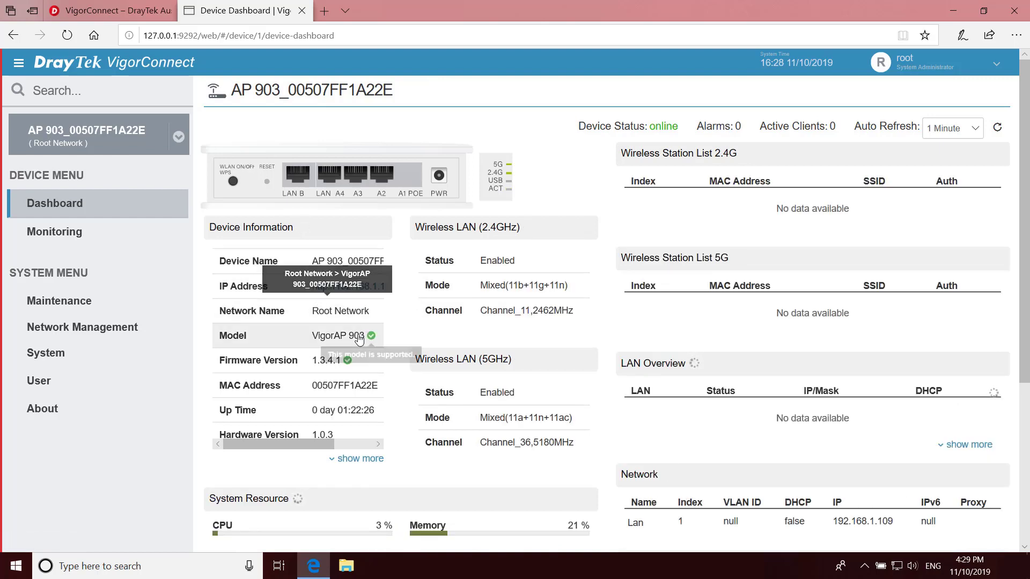
pyautogui.moveTo(336, 386)
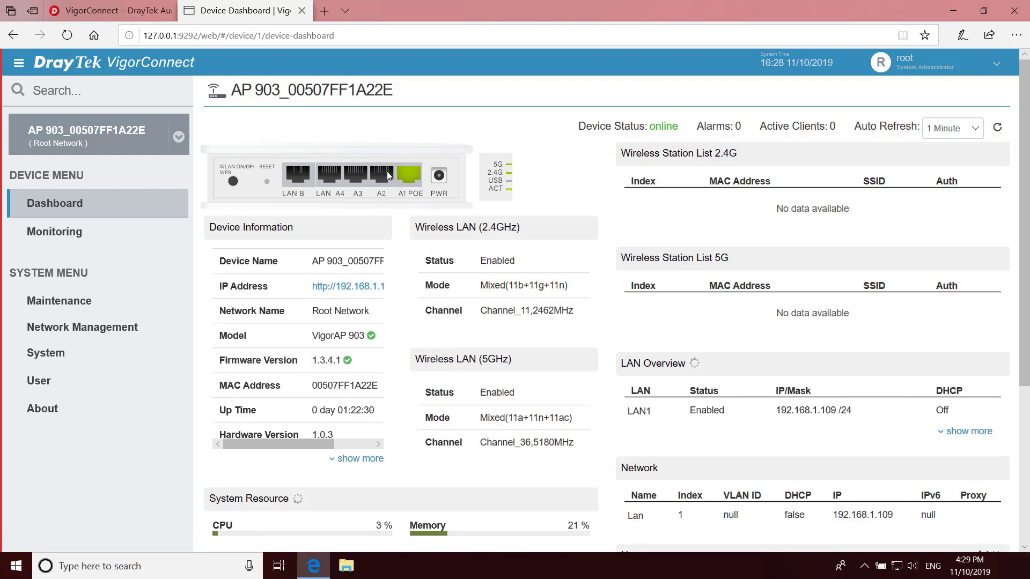
pyautogui.moveTo(428, 301)
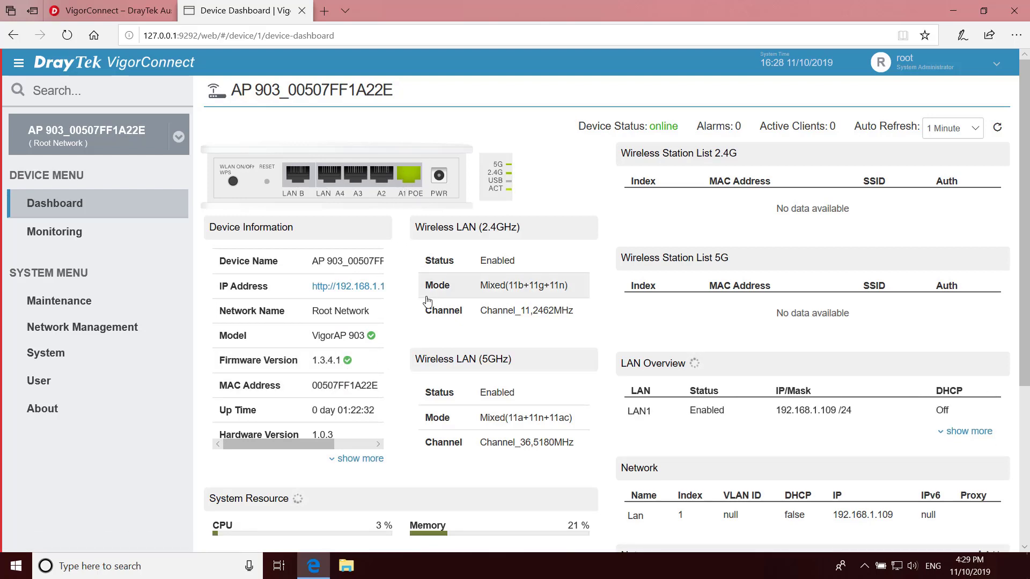
# - Scroll the AP 903 dashboard down to Quick Tools and back to the top
pyautogui.scroll(-3)
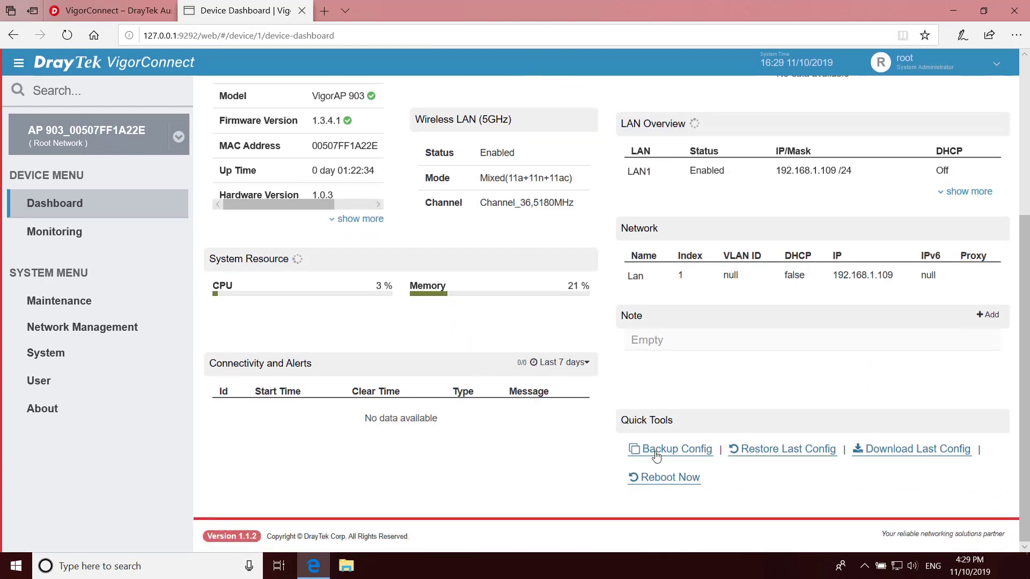
pyautogui.moveTo(827, 453)
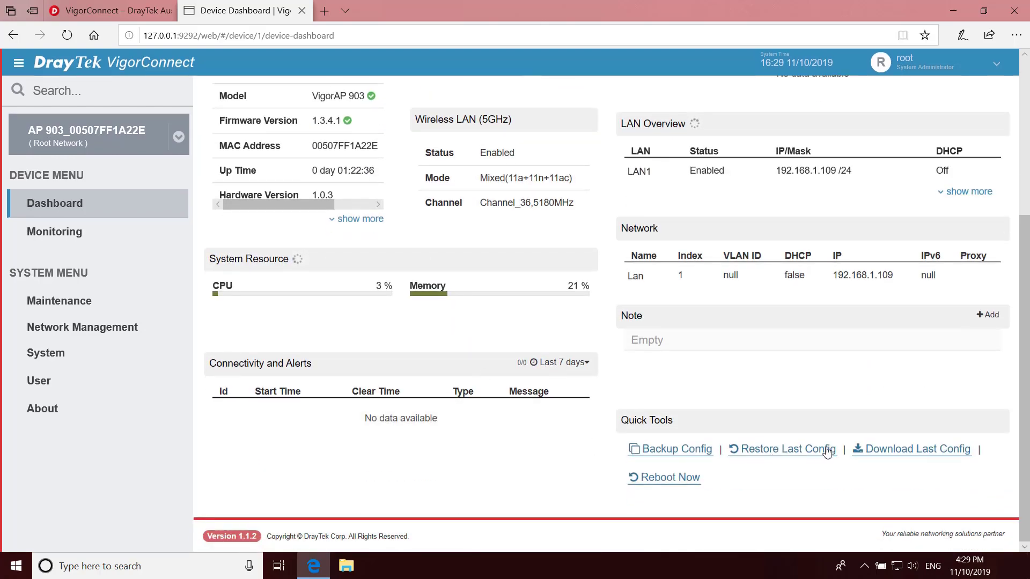
pyautogui.moveTo(668, 478)
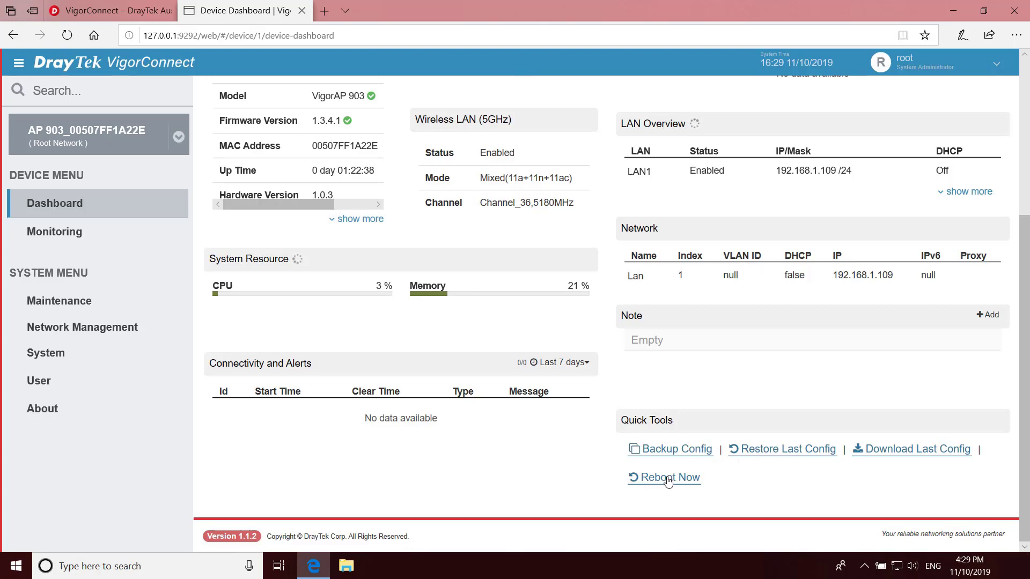
pyautogui.moveTo(368, 351)
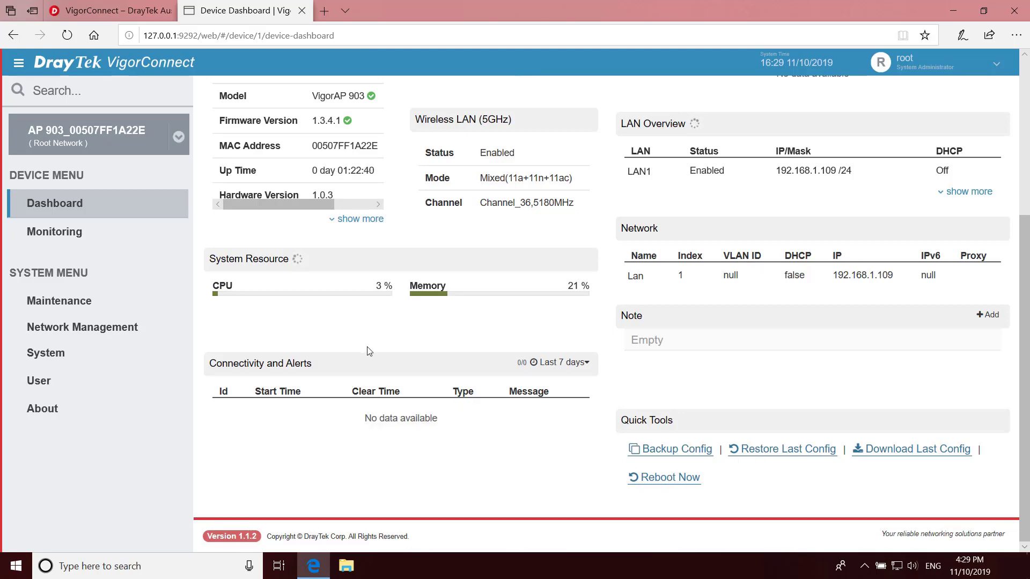
pyautogui.scroll(3)
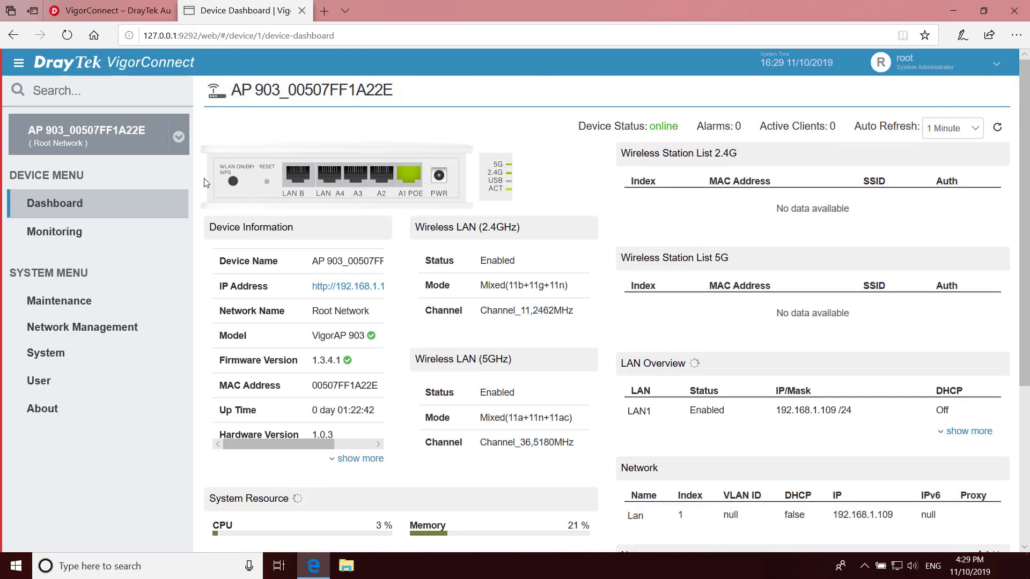
pyautogui.moveTo(187, 207)
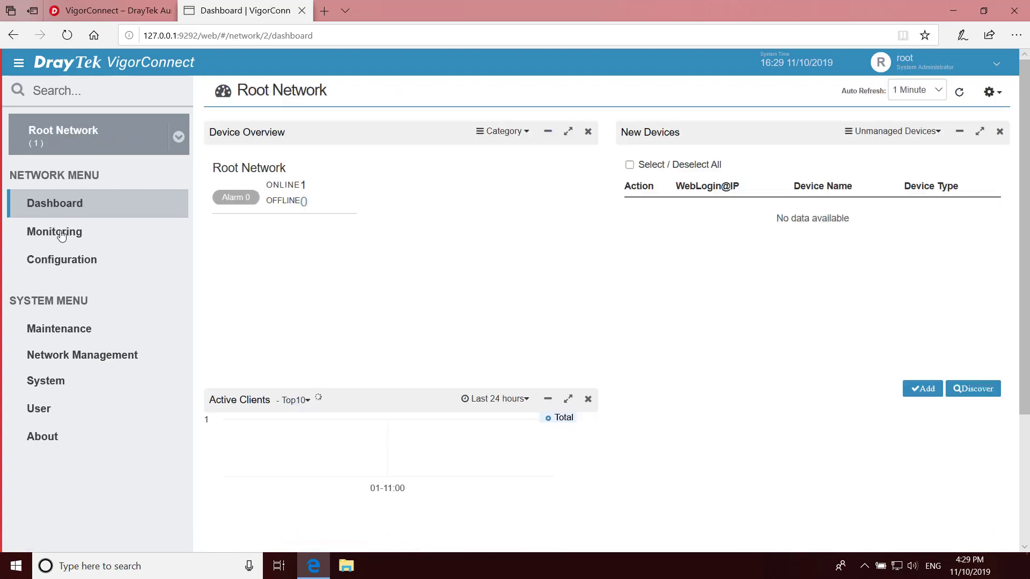
# - Start a new floor plan profile from Monitoring > Floor Plan
pyautogui.click(55, 231)
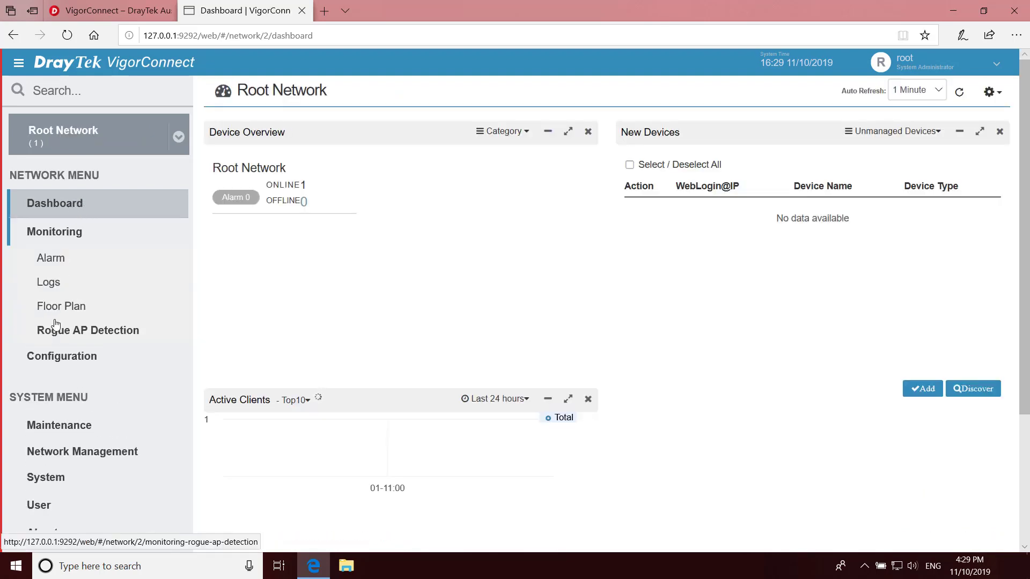
pyautogui.click(61, 306)
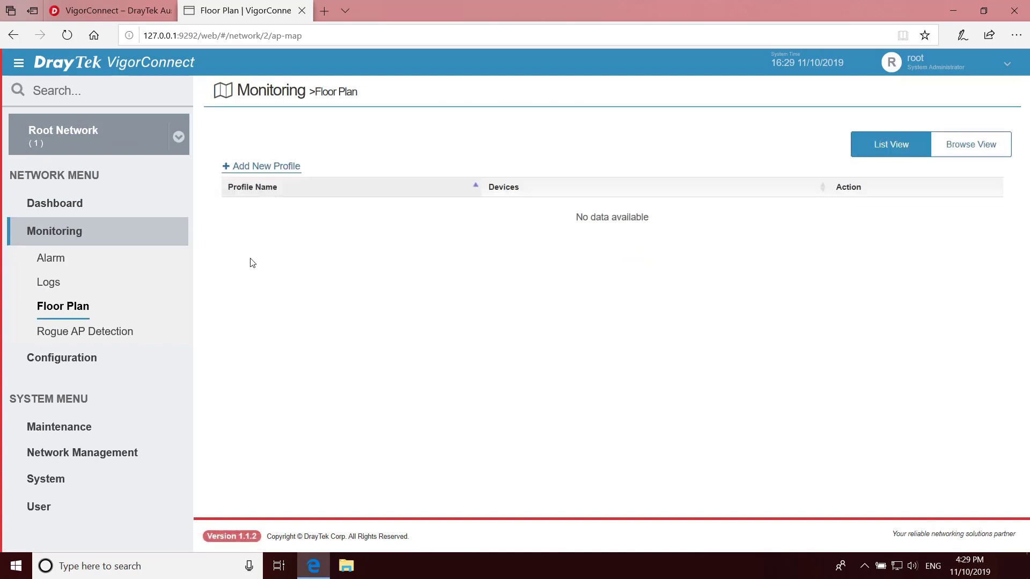
pyautogui.click(261, 165)
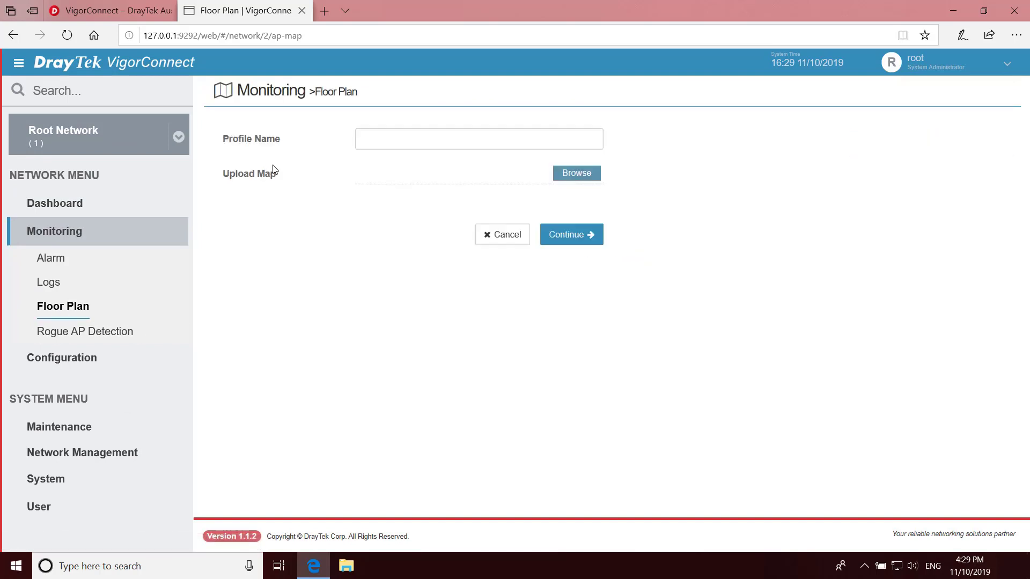
# - Name the profile 'Office', upload office_diagram.png as its map and continue
pyautogui.click(478, 138)
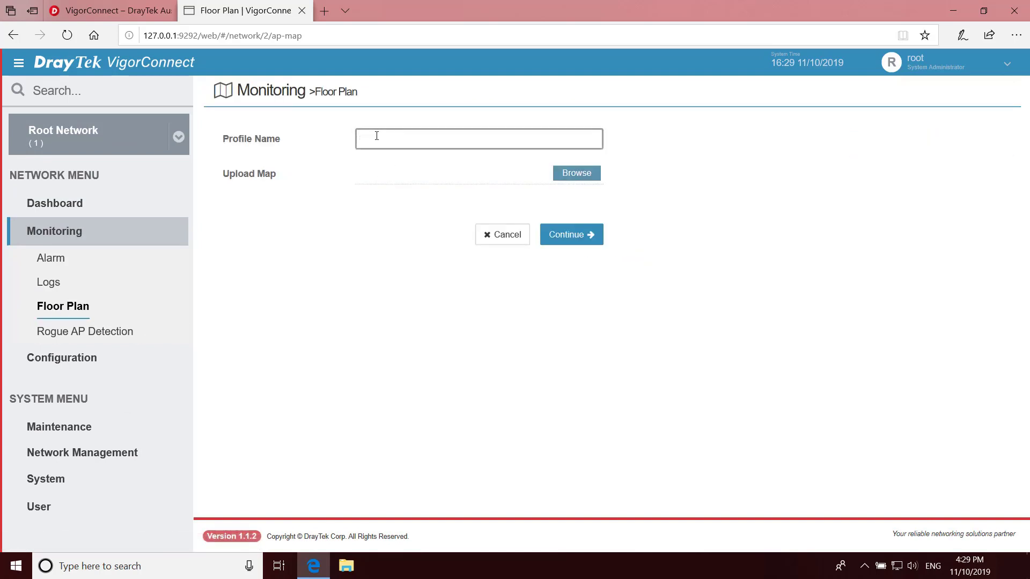
pyautogui.write('Office')
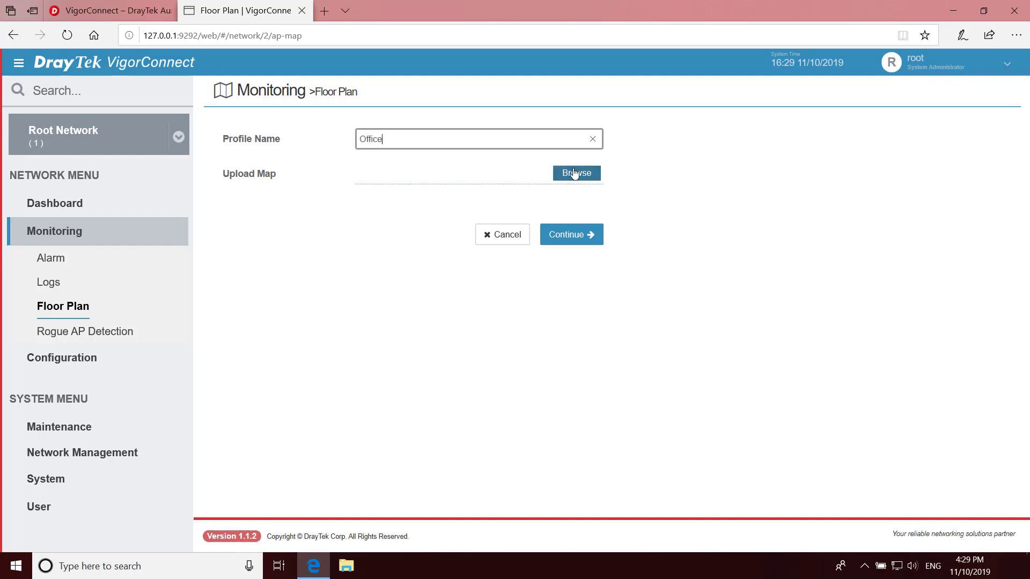
pyautogui.click(575, 173)
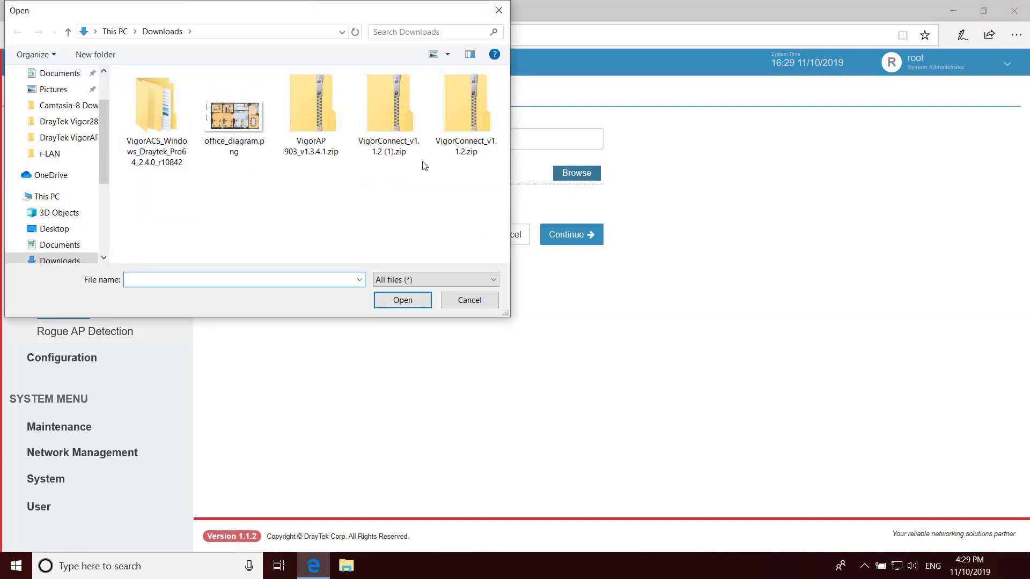
pyautogui.click(402, 299)
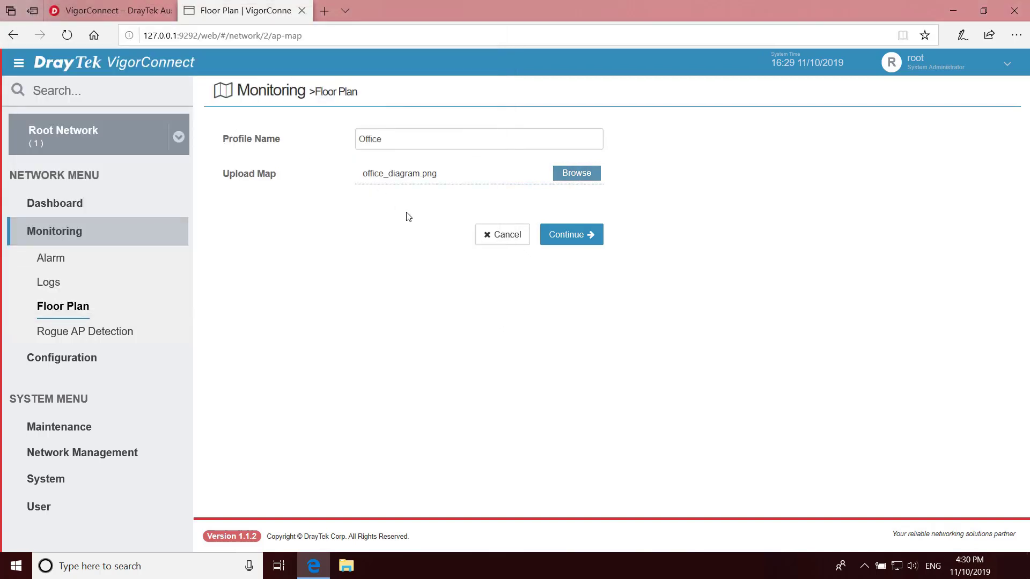
pyautogui.click(570, 235)
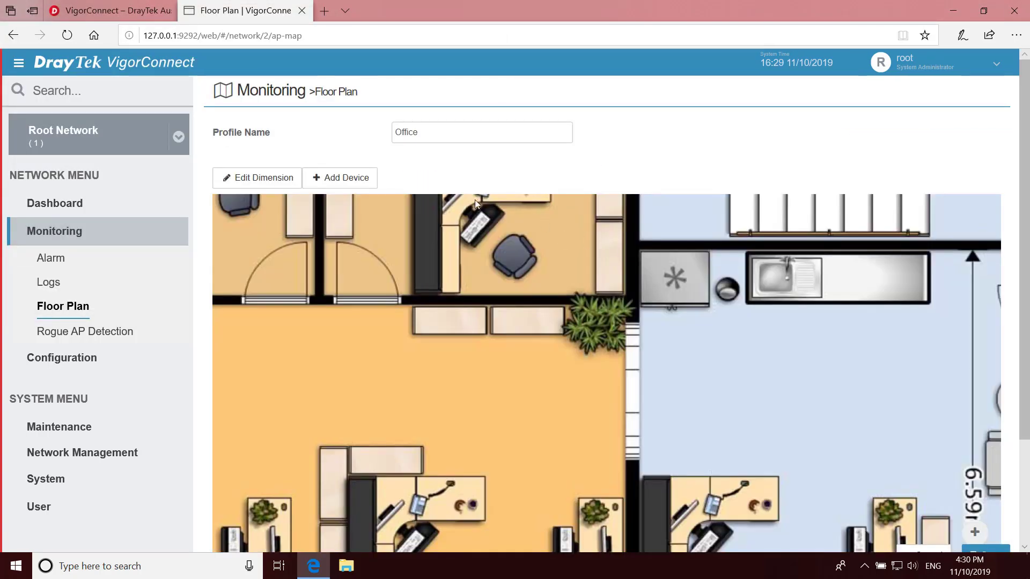
# - Add AP 903 to the zoomed-out Office map in the blue middle room and save the profile
pyautogui.click(345, 176)
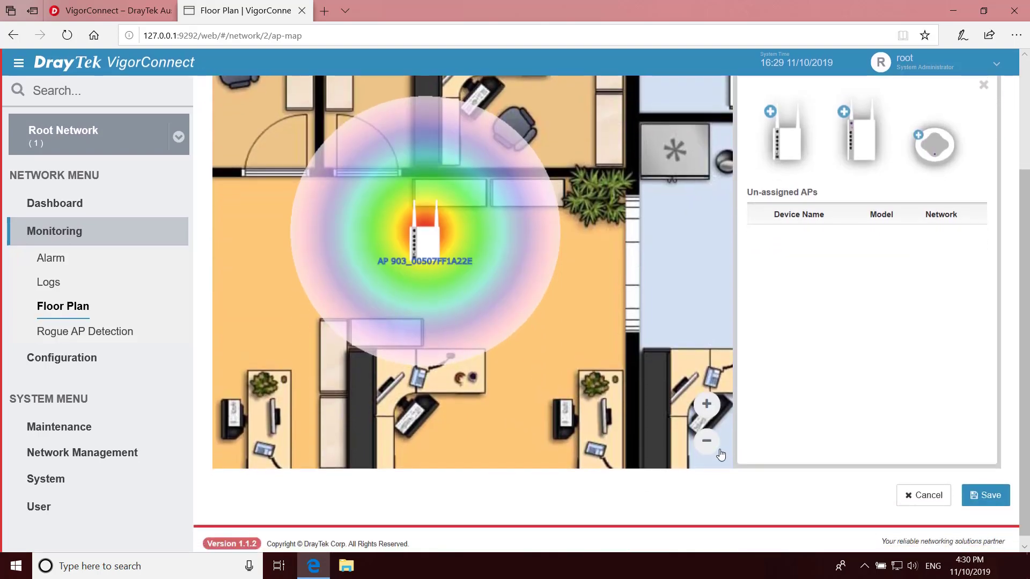
pyautogui.click(706, 441)
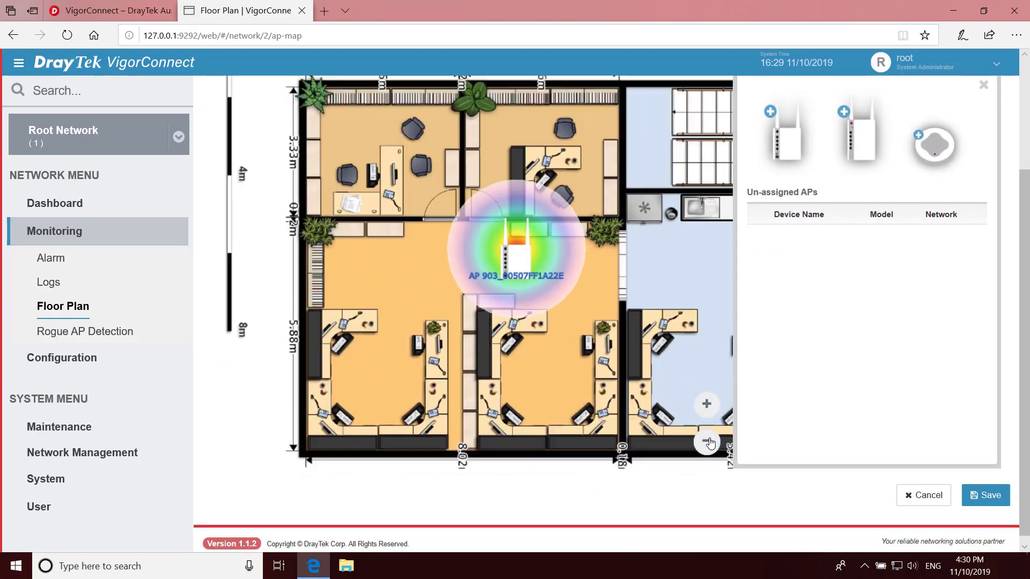
pyautogui.click(706, 441)
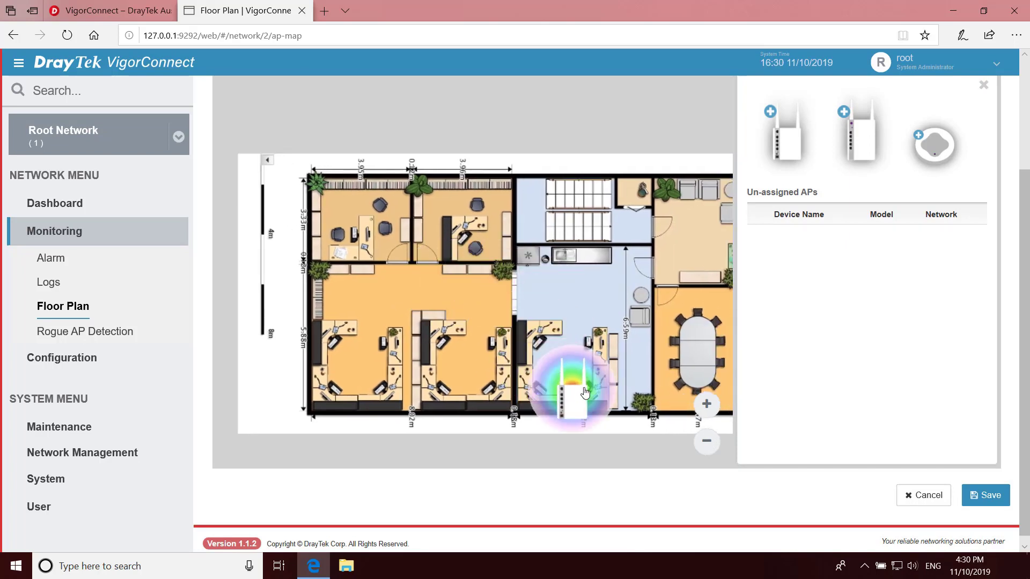
pyautogui.click(982, 85)
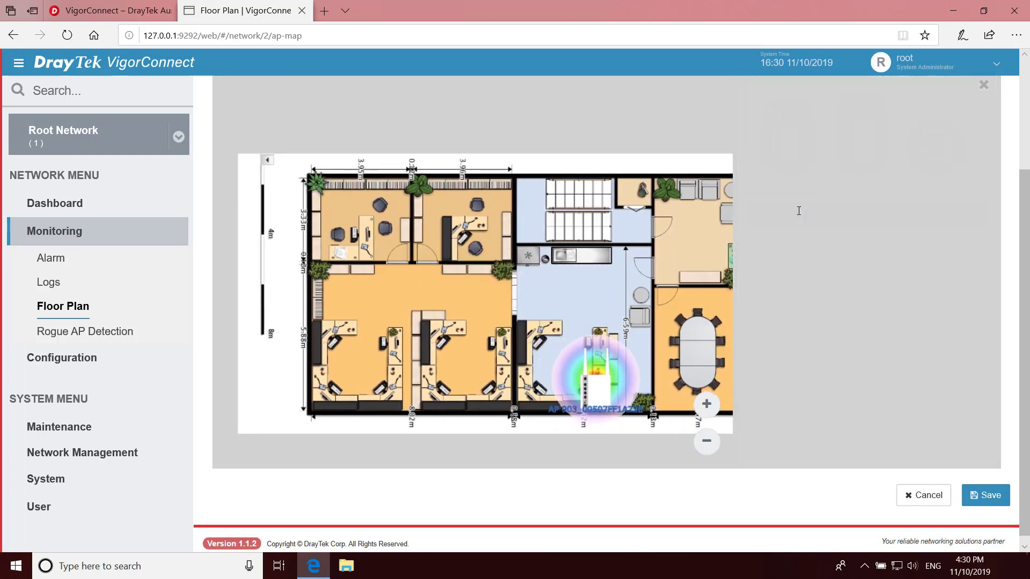
pyautogui.click(595, 377)
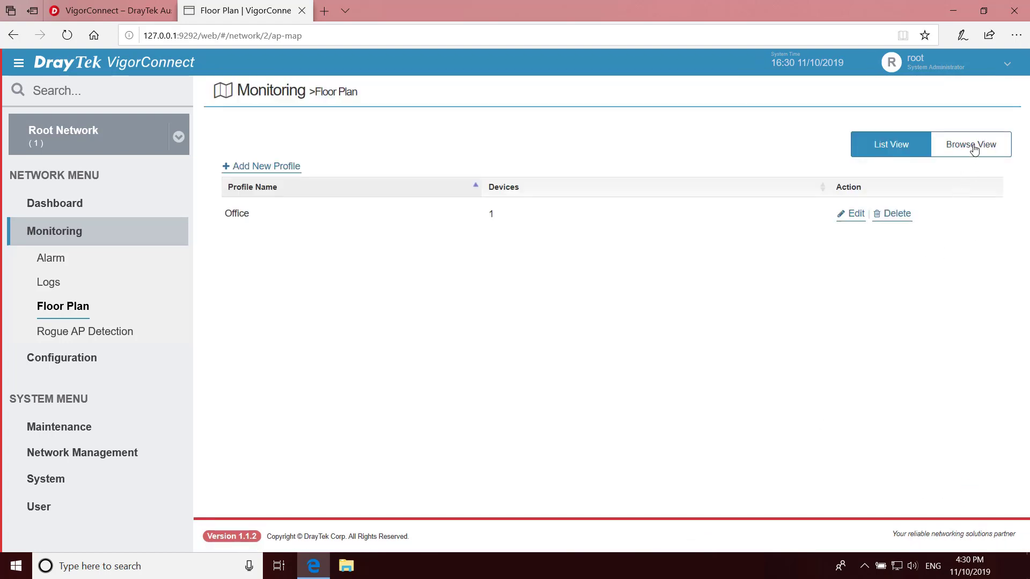
# - Enlarge the Office floor plan thumbnail to show the AP 903 coverage heatmap
pyautogui.click(970, 145)
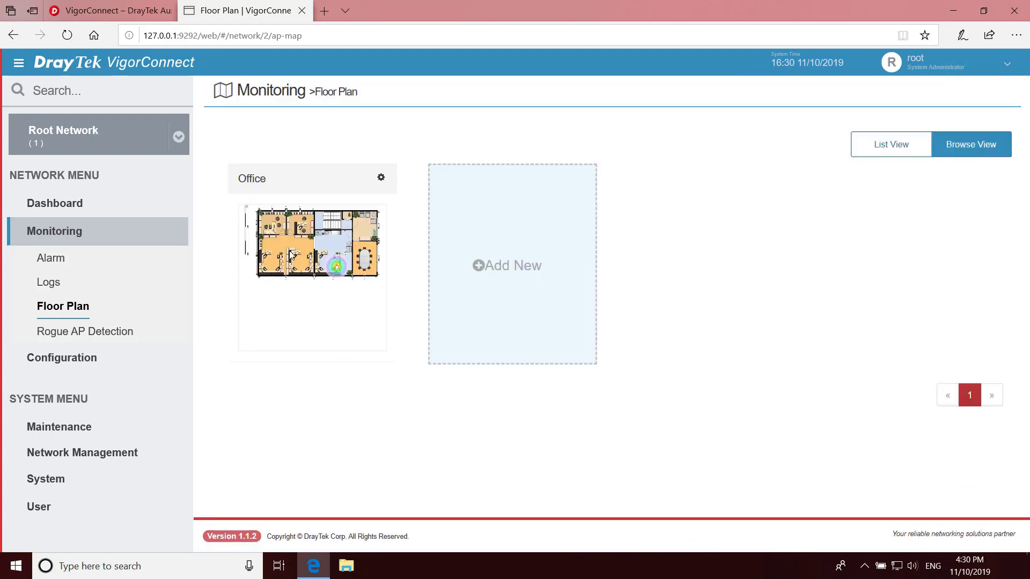
pyautogui.moveTo(292, 238)
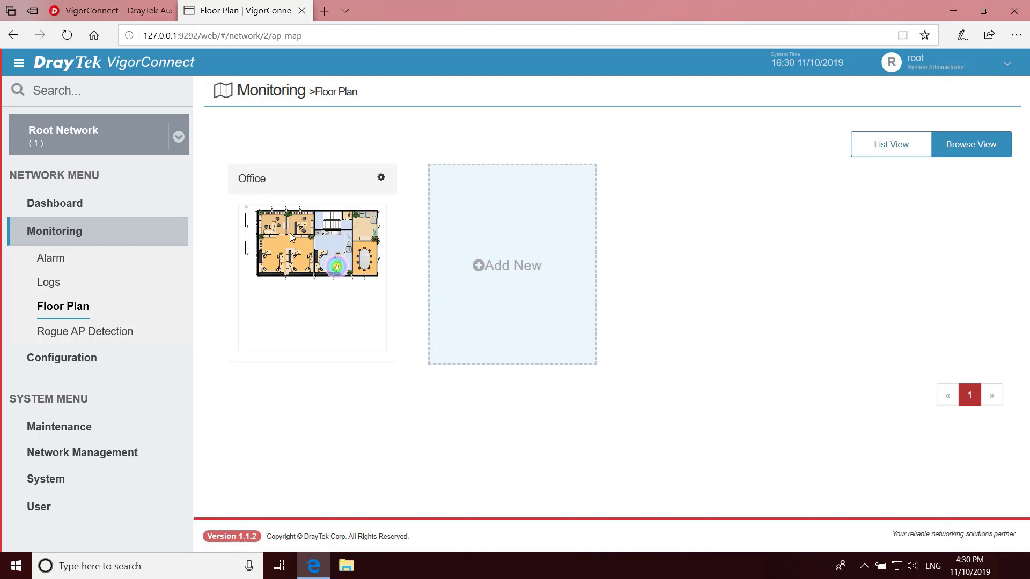
pyautogui.click(312, 241)
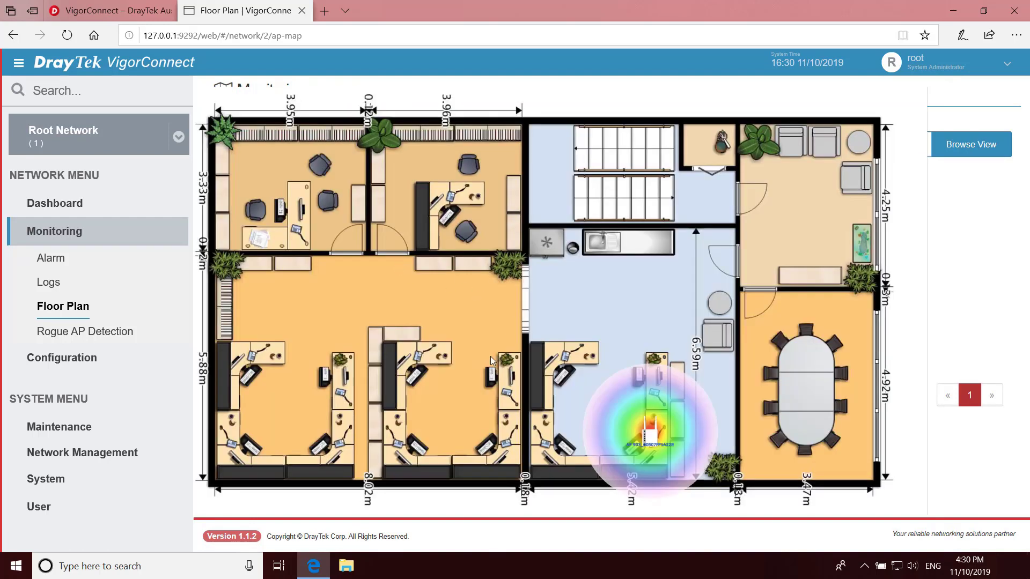
pyautogui.moveTo(640, 432)
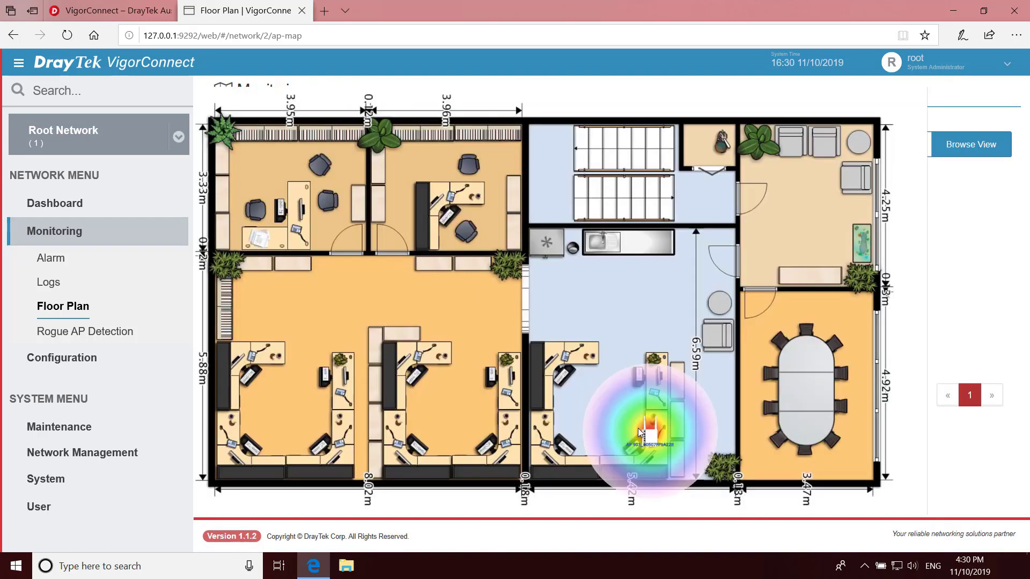
pyautogui.moveTo(50, 258)
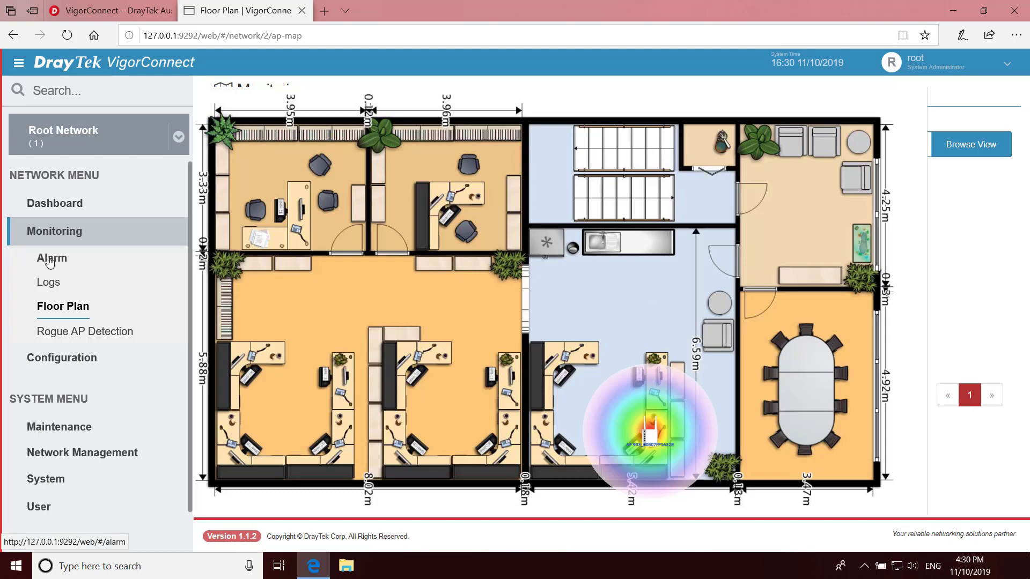
# - View the empty Alarm and Logs pages, then Rogue AP Detection with none listed
pyautogui.click(51, 258)
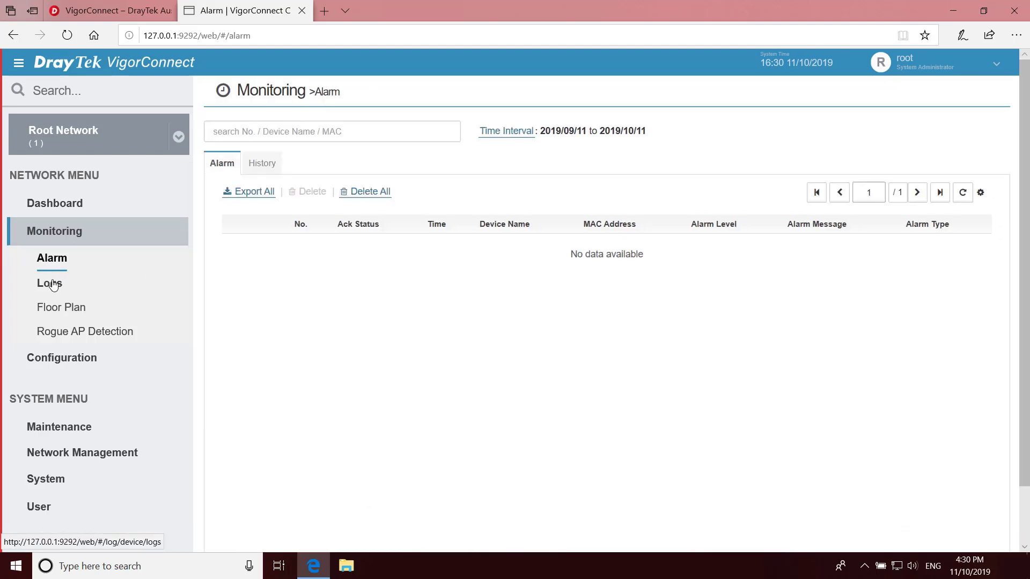
pyautogui.click(49, 283)
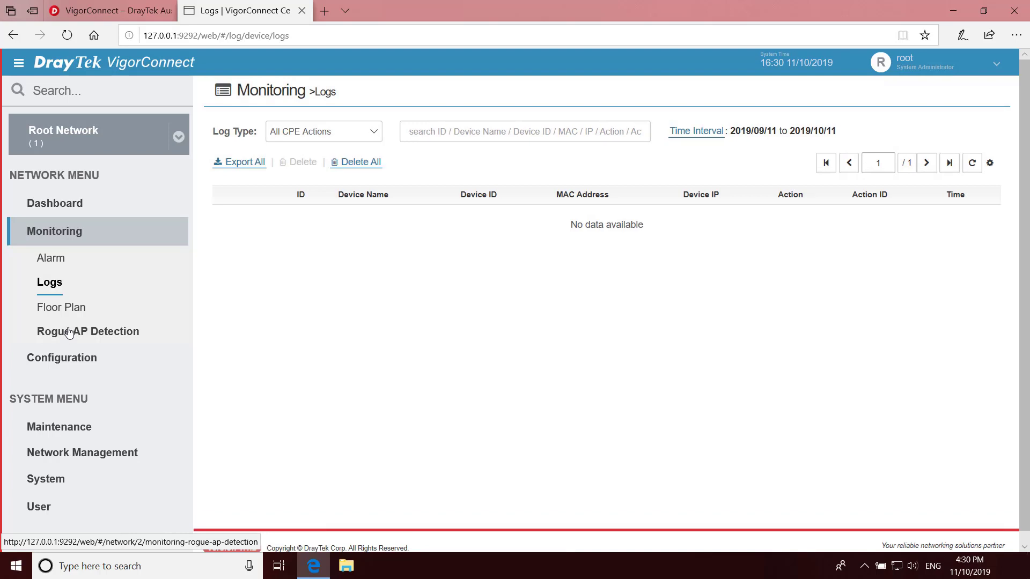
pyautogui.click(87, 331)
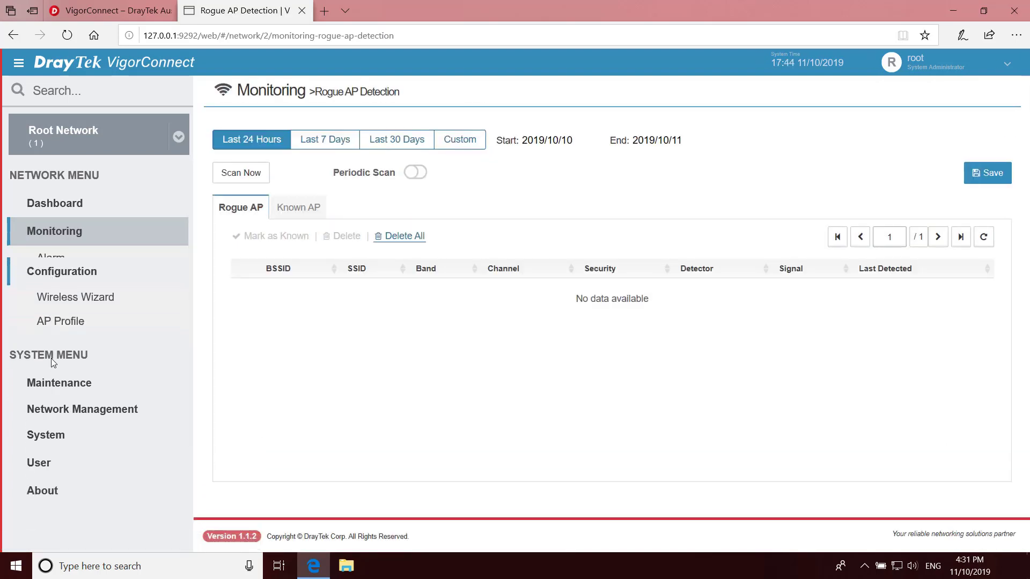
# - Visit the Wireless Wizard and AP Profile pages, then start an empty Add a Profile form
pyautogui.click(62, 258)
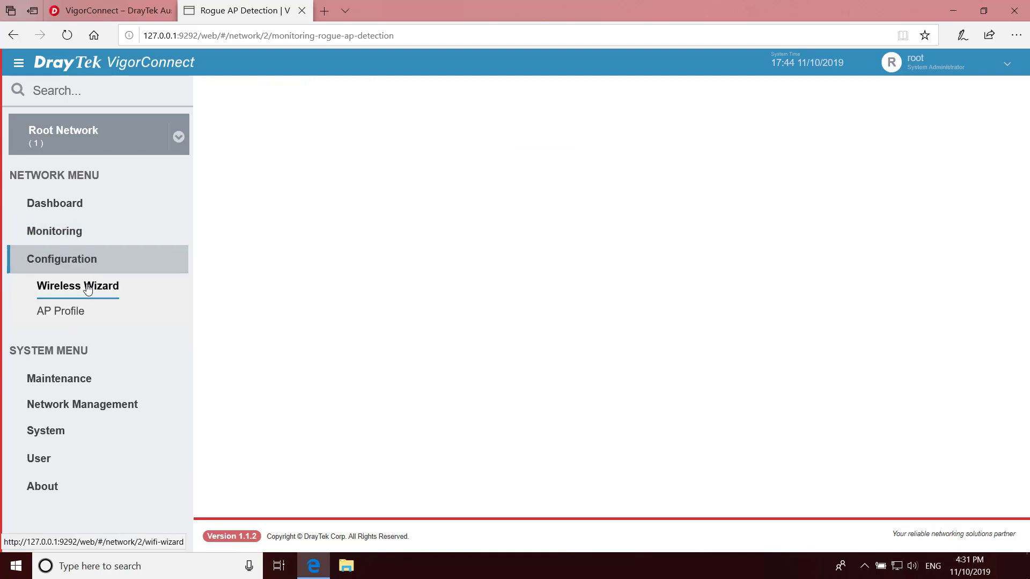
pyautogui.click(77, 286)
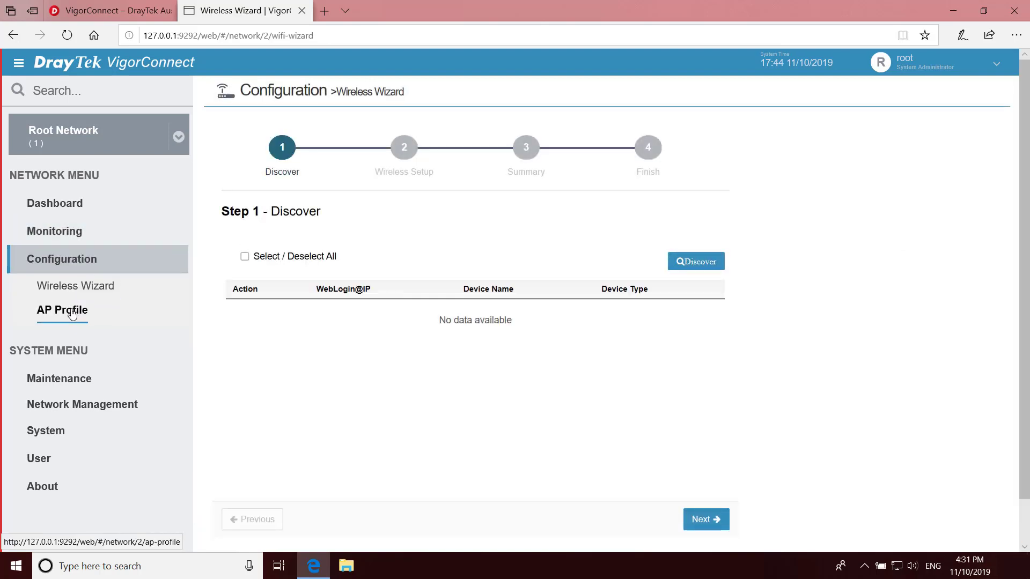
pyautogui.click(62, 310)
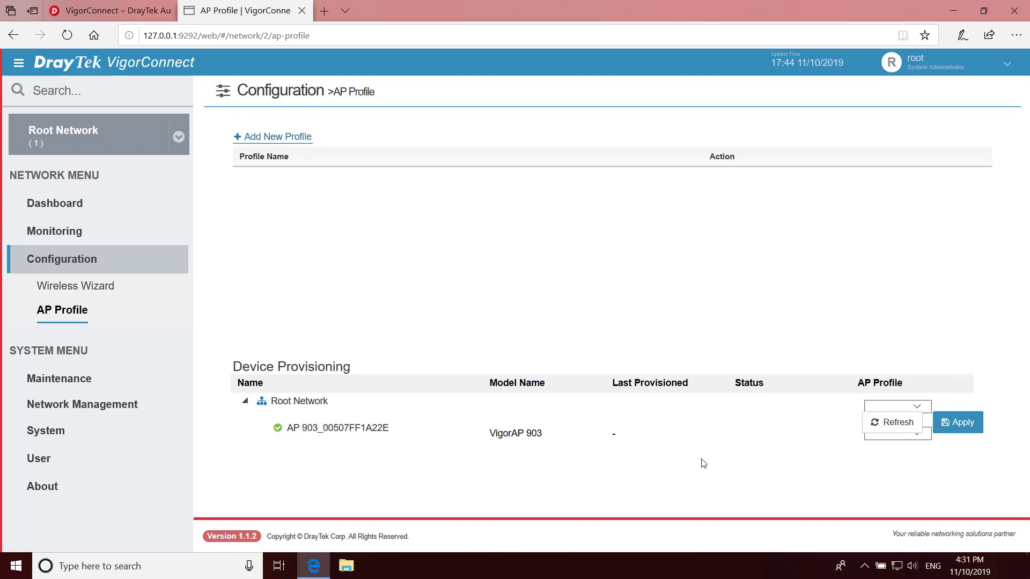
pyautogui.moveTo(273, 142)
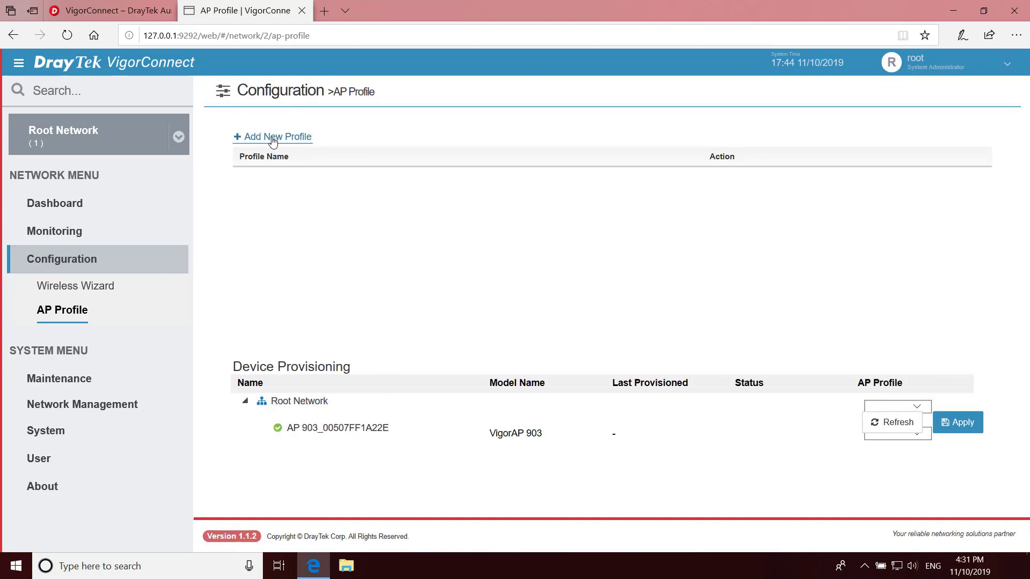
pyautogui.click(272, 136)
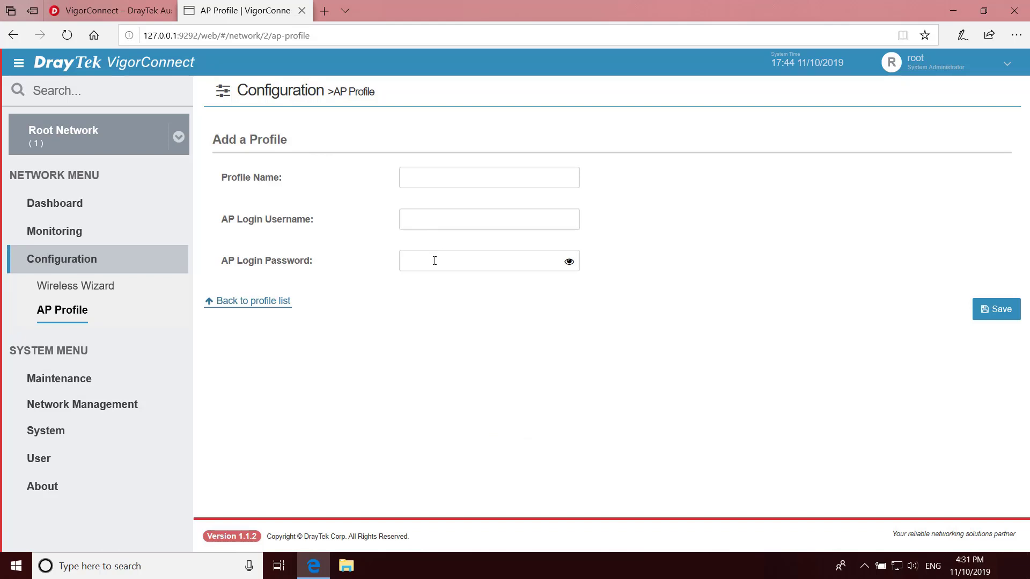
pyautogui.moveTo(62, 309)
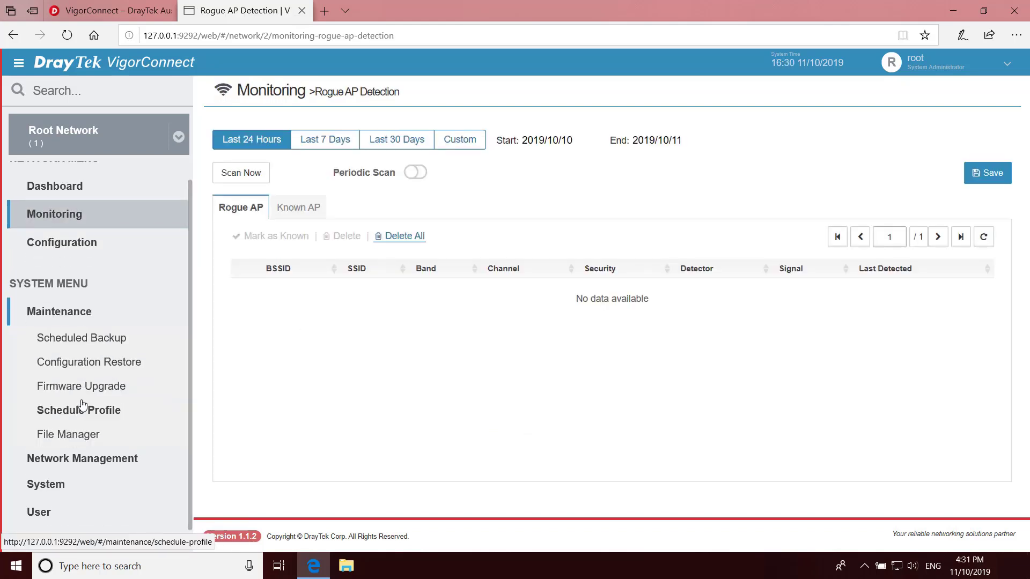
pyautogui.moveTo(92, 361)
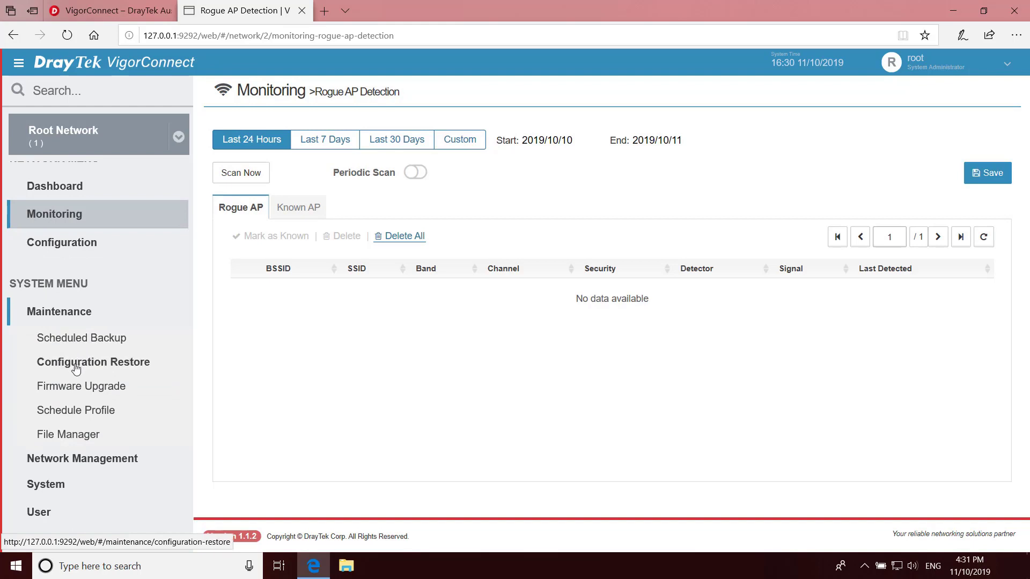
pyautogui.moveTo(68, 386)
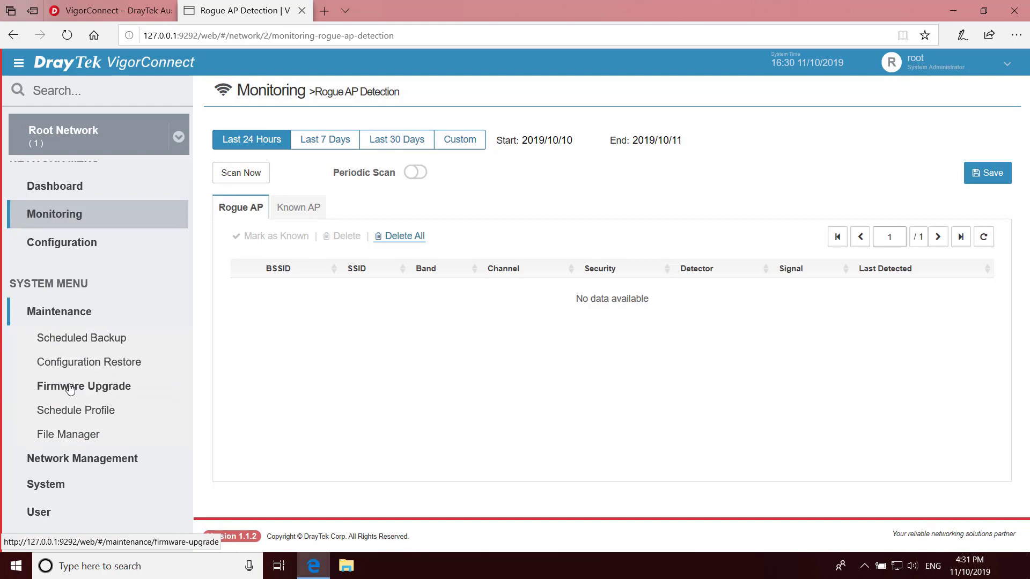
pyautogui.moveTo(60, 458)
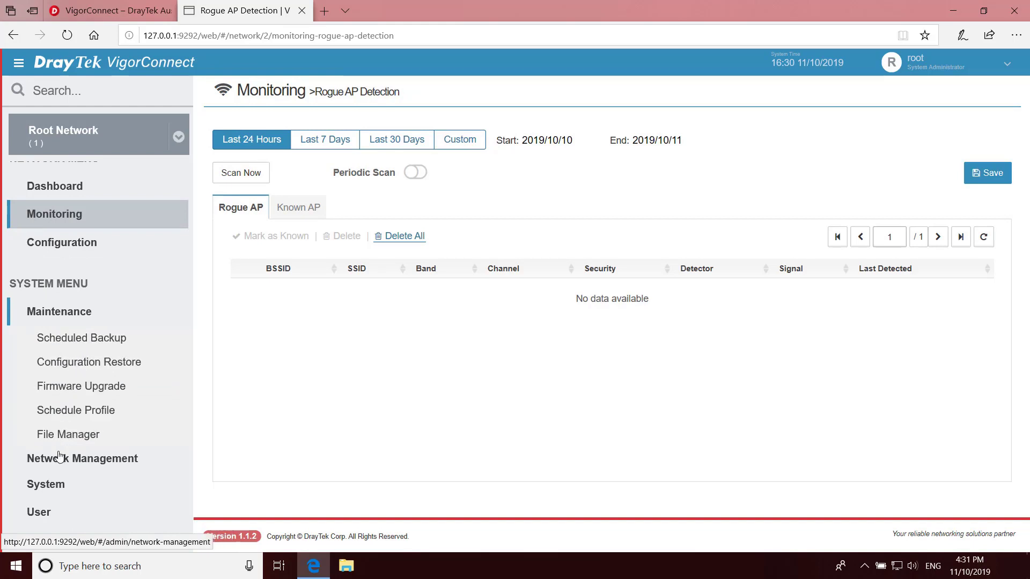
# - Show AP 903's details in Network Management, then list the six System Parameters
pyautogui.click(82, 458)
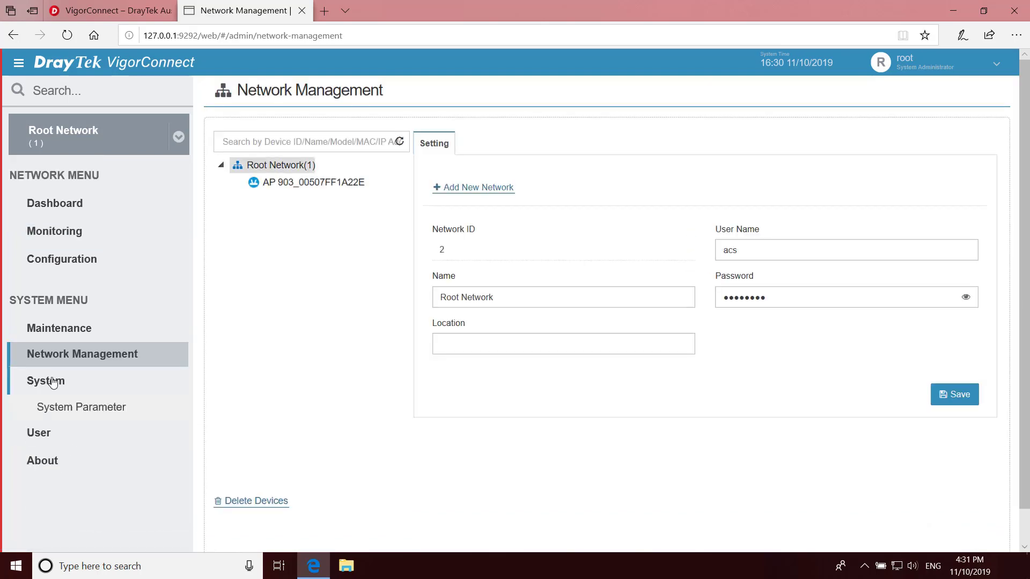
pyautogui.click(312, 182)
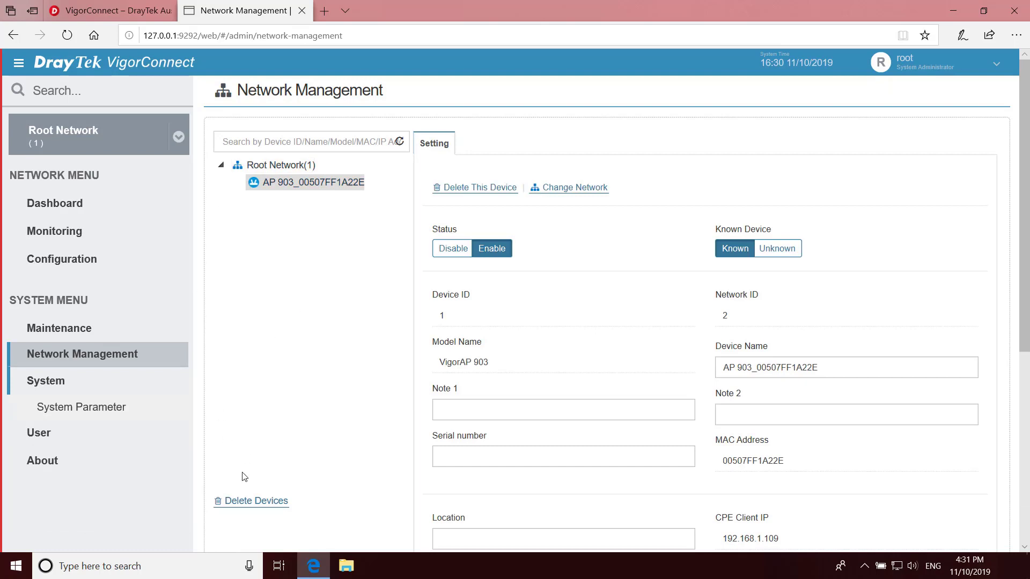
pyautogui.moveTo(151, 364)
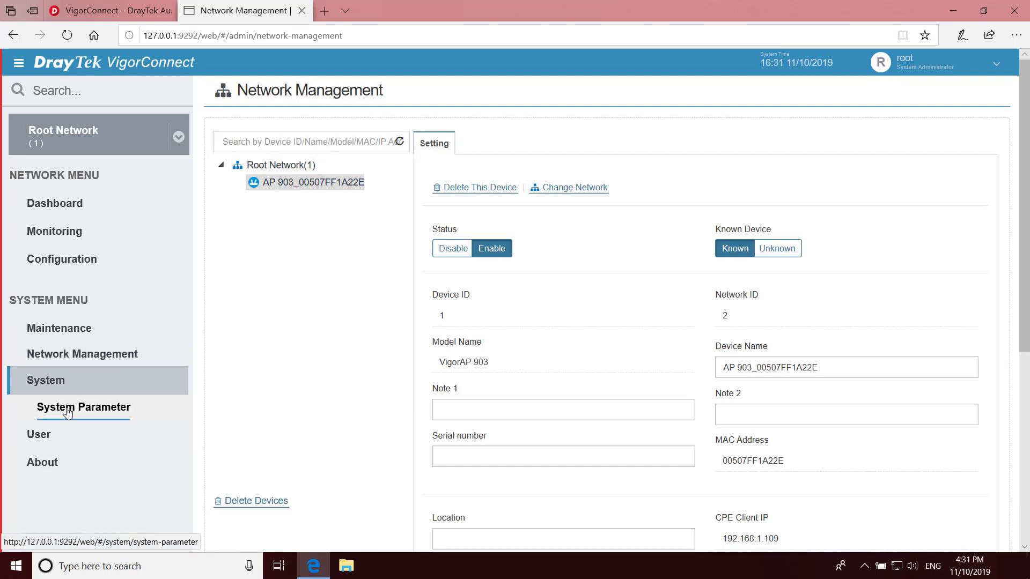
pyautogui.click(83, 407)
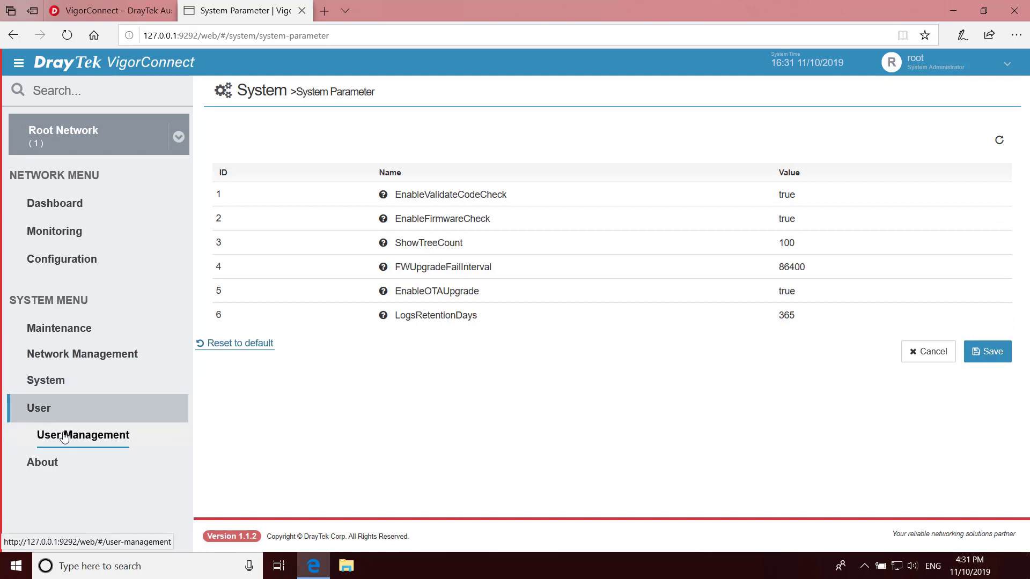
# - View User Management's root administrator, then the About > Update page showing version 1.1.2
pyautogui.click(82, 434)
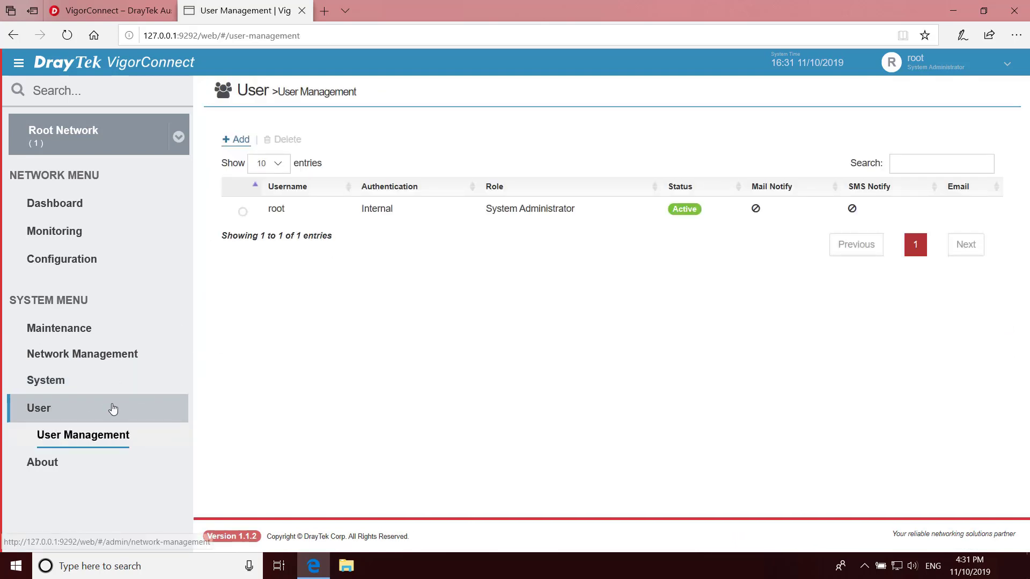
pyautogui.click(41, 461)
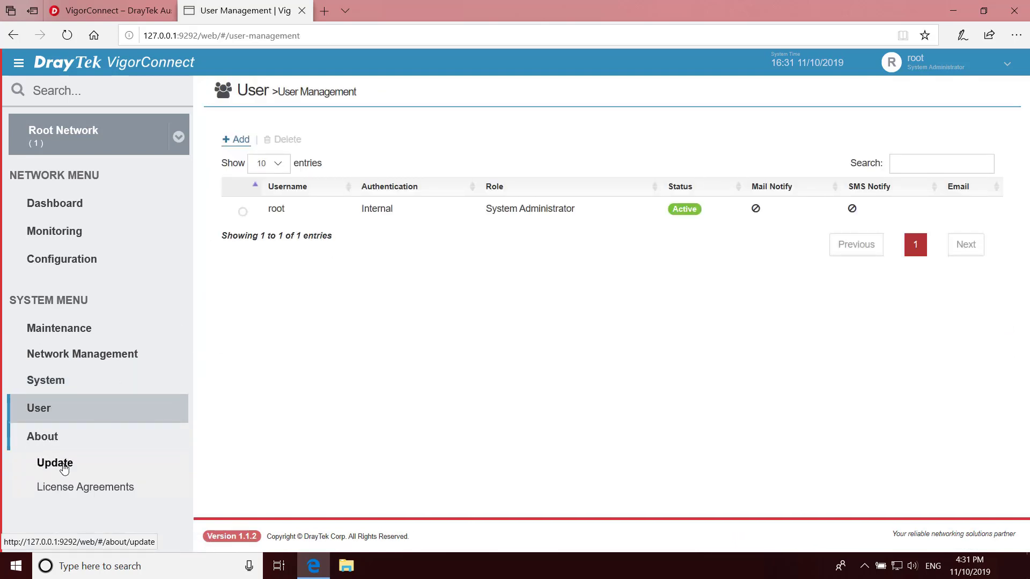
pyautogui.click(54, 464)
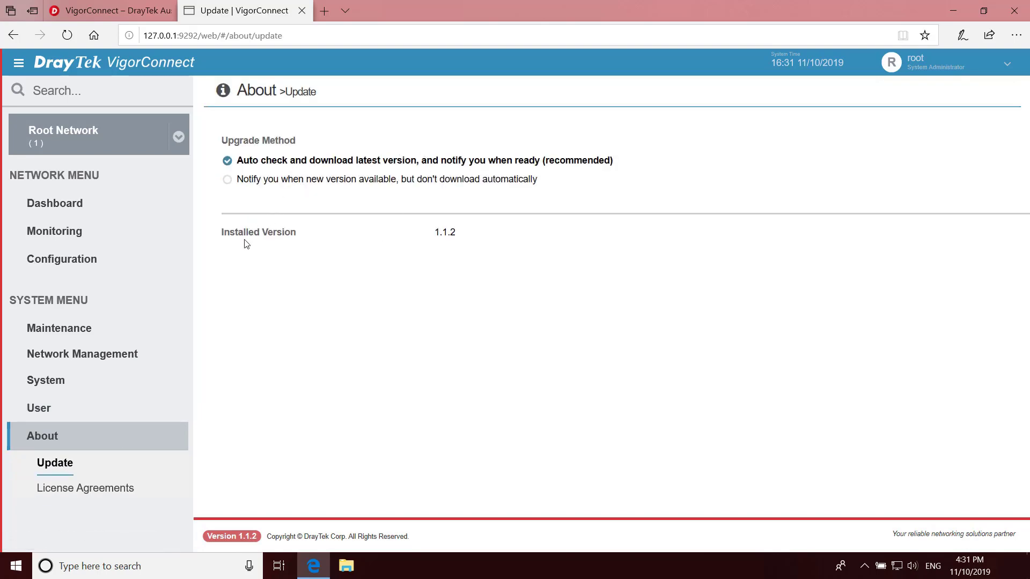
pyautogui.moveTo(81, 487)
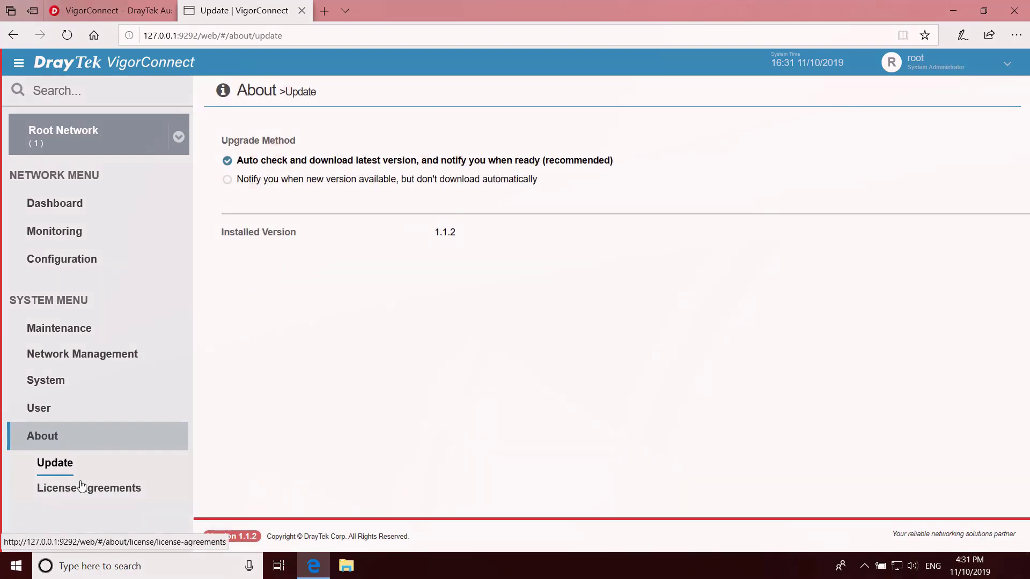